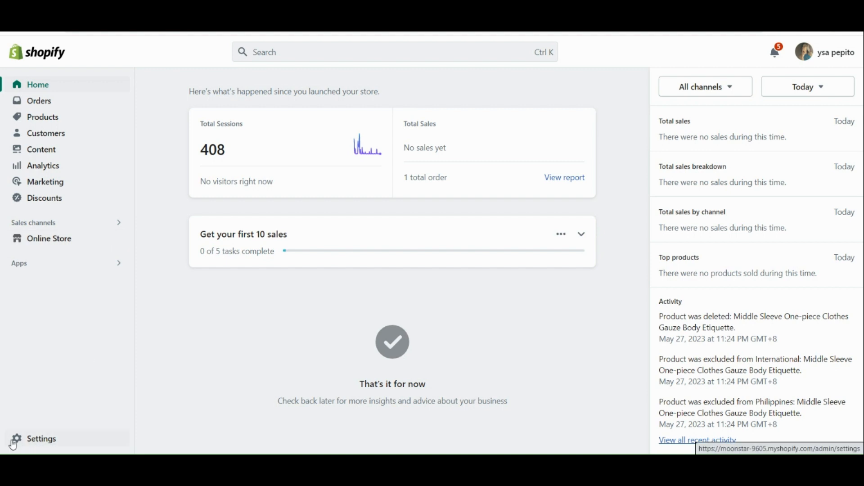
# Go from the admin home into Settings and choose the Payments page.
pyautogui.click(41, 439)
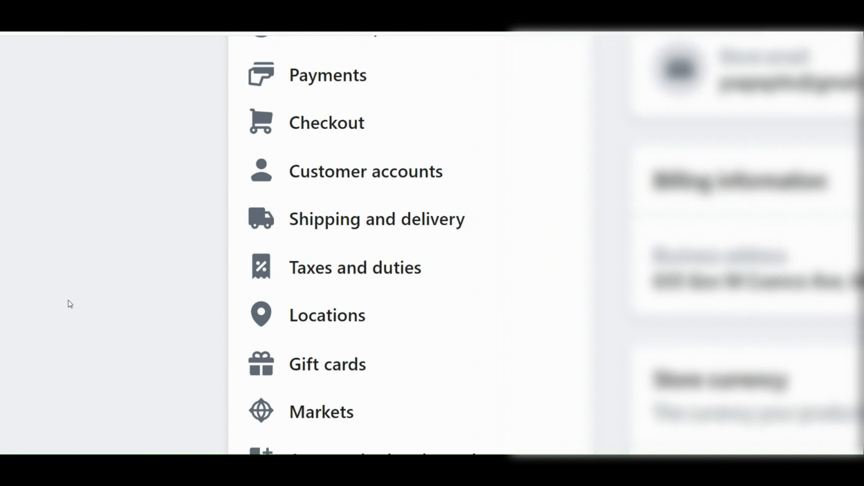
pyautogui.scroll(3)
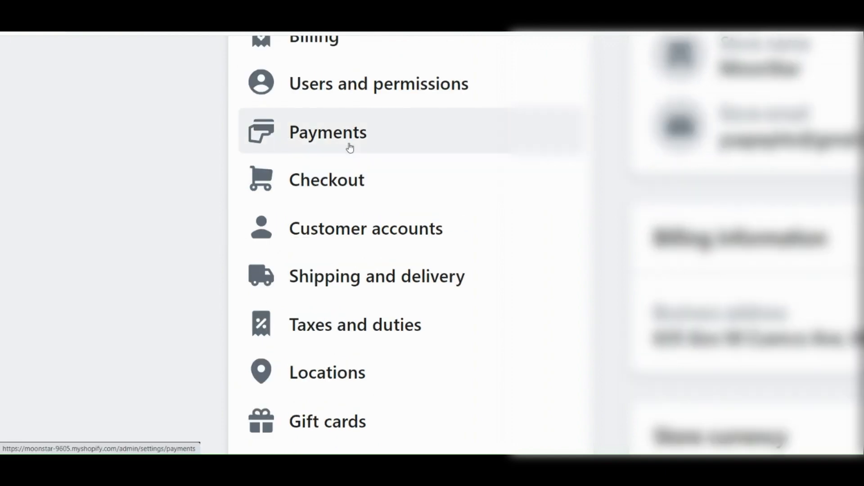
pyautogui.click(328, 132)
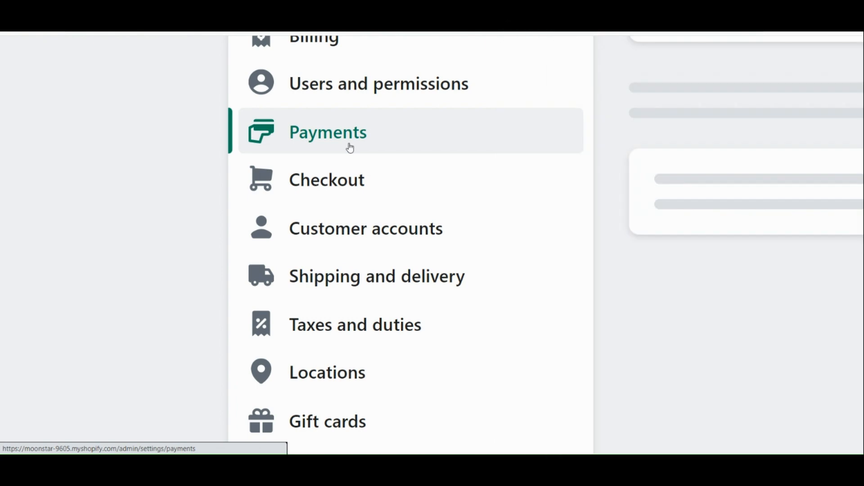
# Scroll through Payment providers and supported methods, noting PayPal listed as inactive.
pyautogui.click(327, 131)
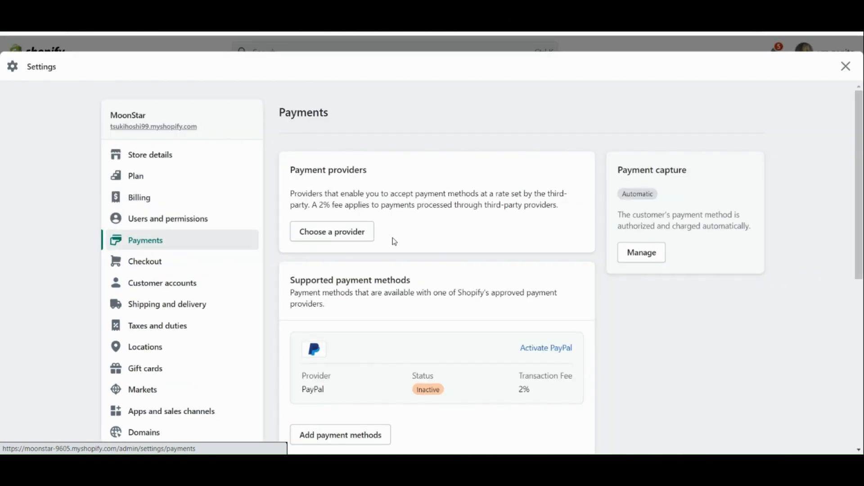
pyautogui.scroll(-3)
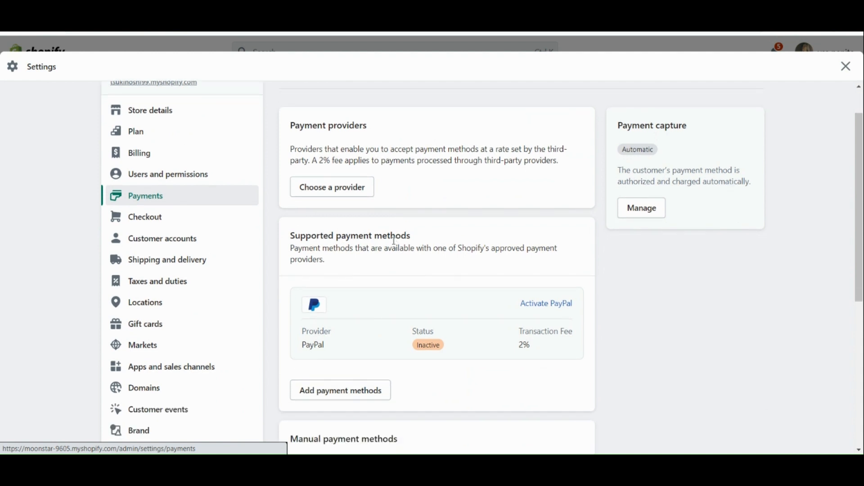
pyautogui.scroll(-3)
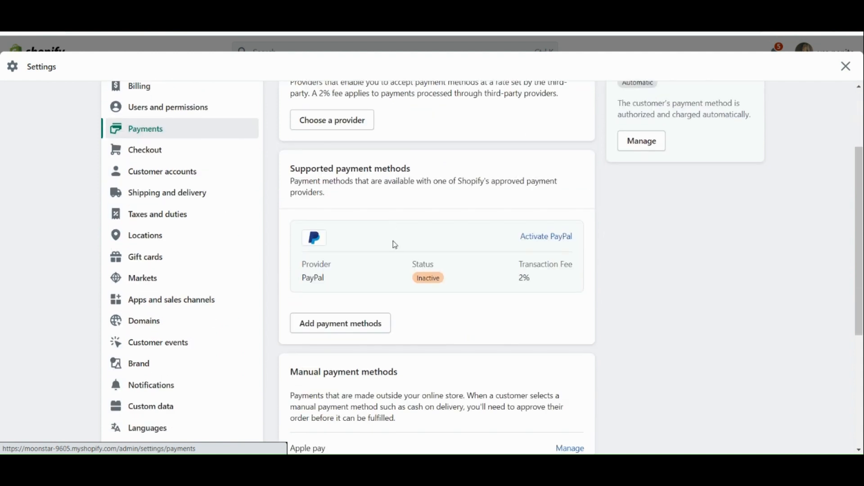
pyautogui.moveTo(431, 191)
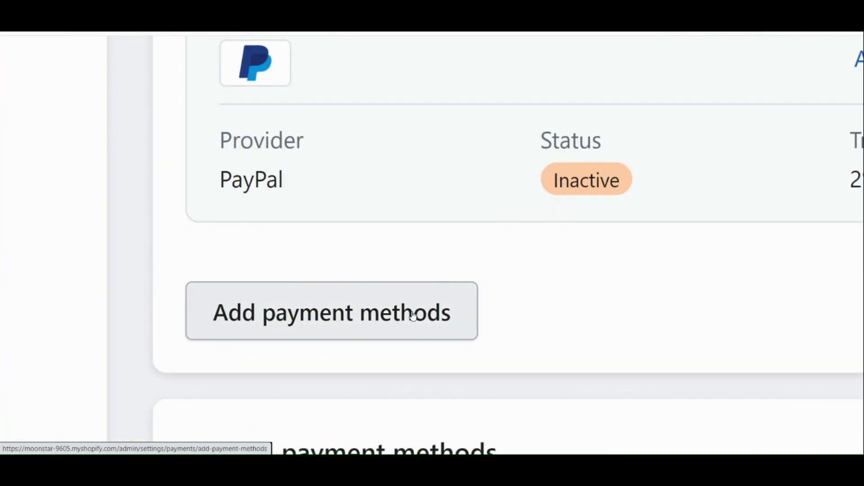
# Start adding a payment method and search providers for 'Payoneer Checkout'.
pyautogui.click(331, 311)
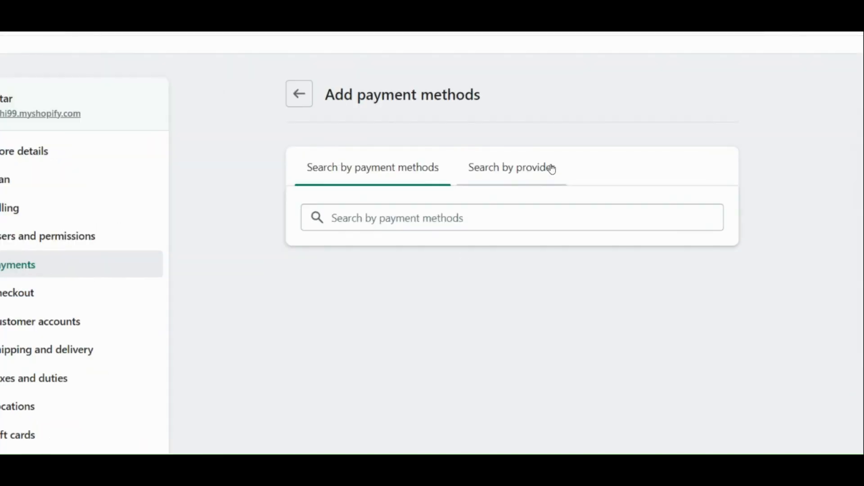
pyautogui.click(509, 167)
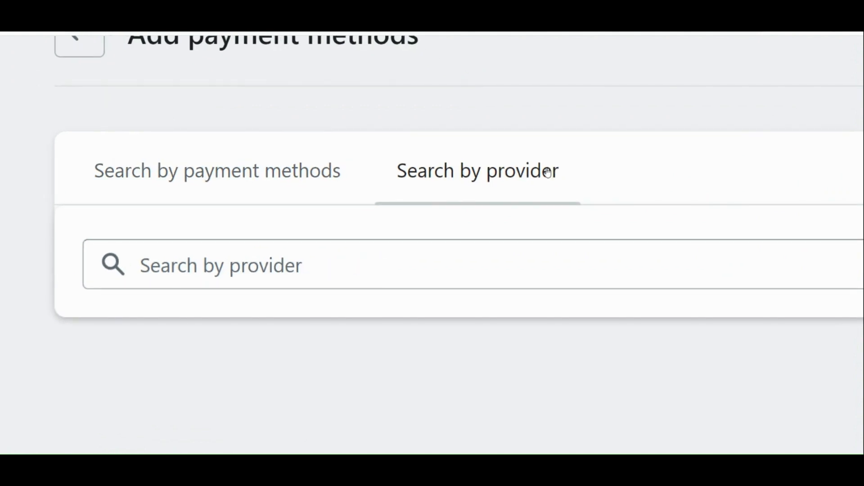
pyautogui.click(477, 171)
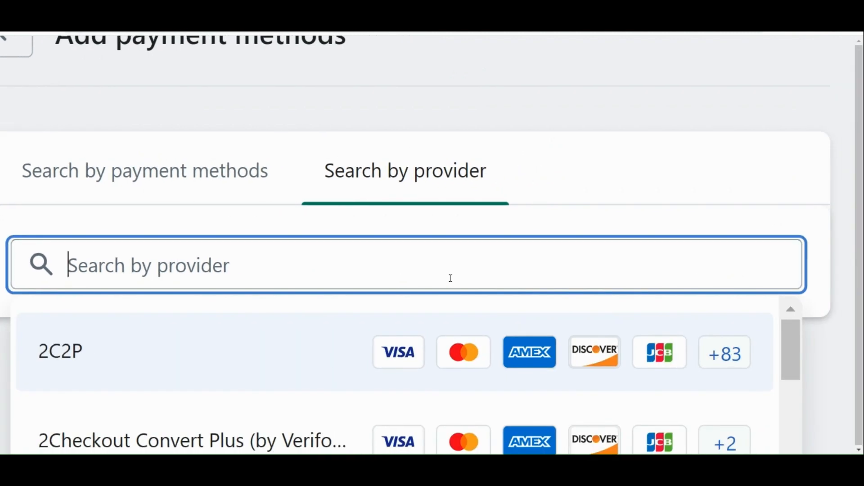
pyautogui.write('payo')
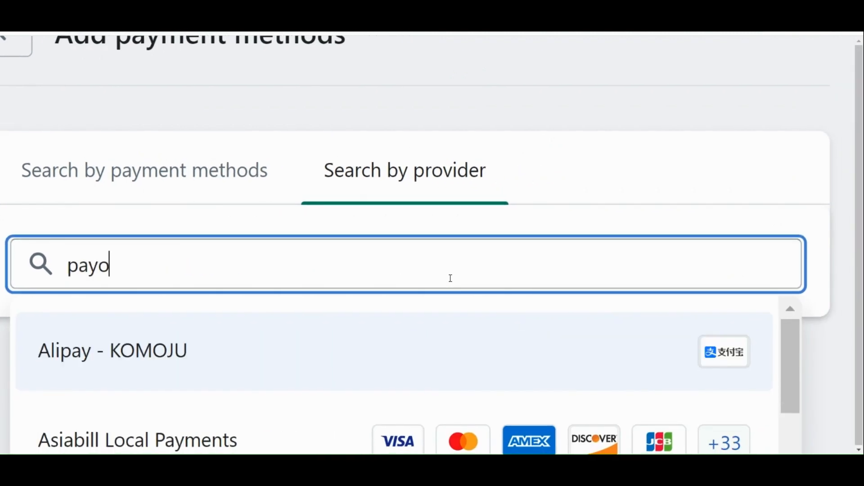
pyautogui.write('neer Checkout')
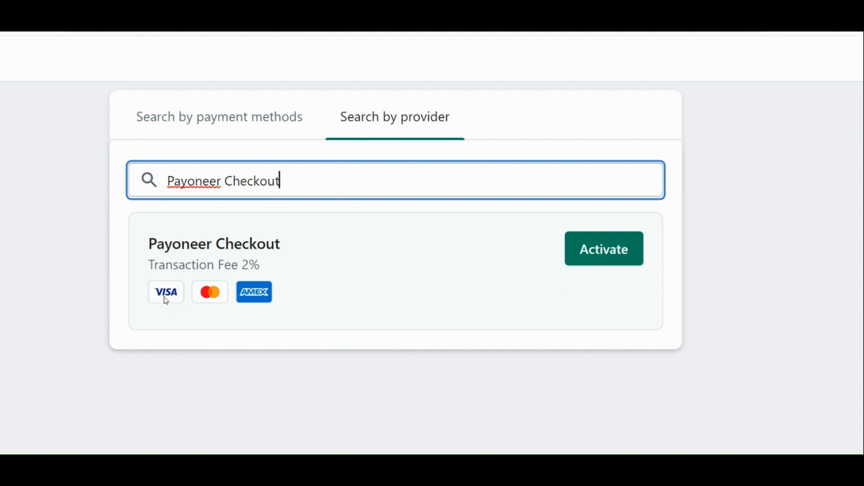
pyautogui.moveTo(347, 250)
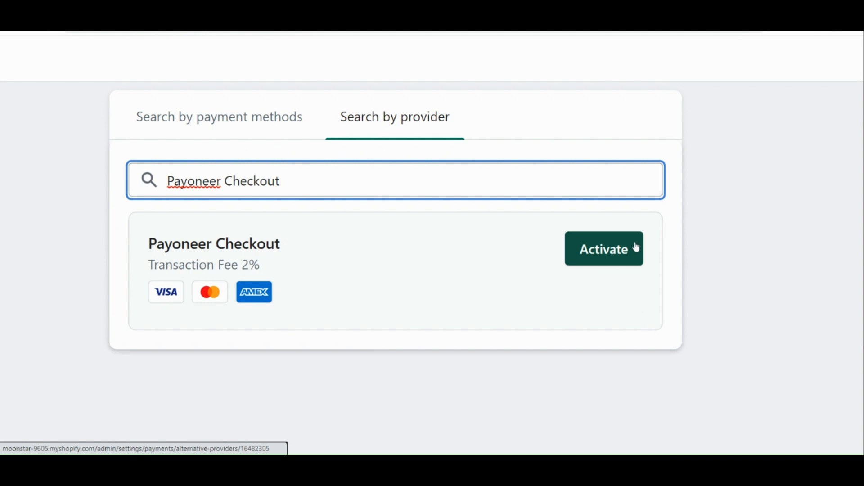
# Activate the Payoneer Checkout result and scroll to its not-connected Account status.
pyautogui.click(603, 249)
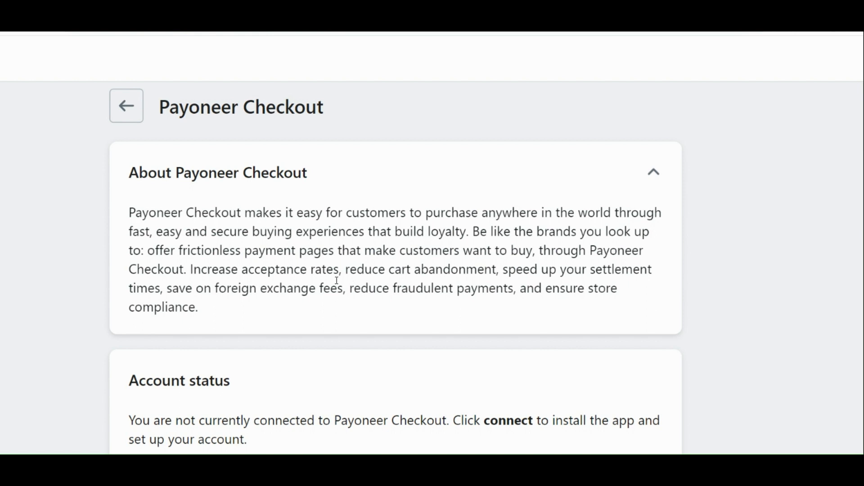
pyautogui.moveTo(356, 310)
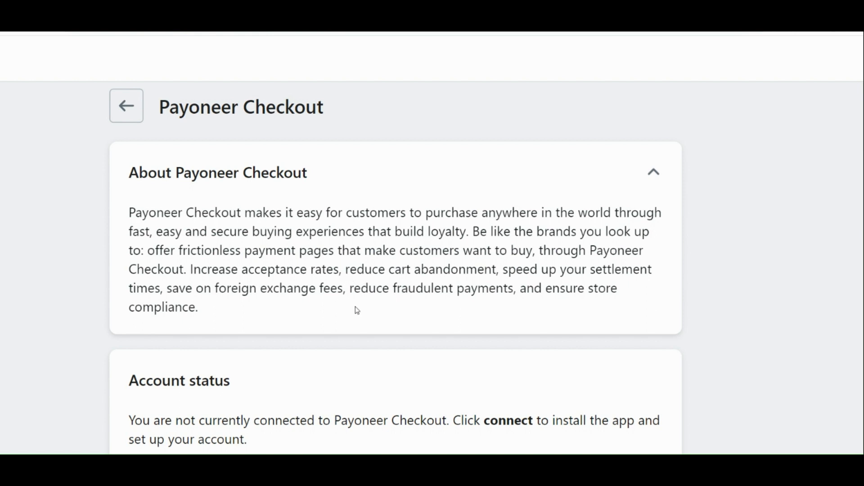
pyautogui.moveTo(398, 310)
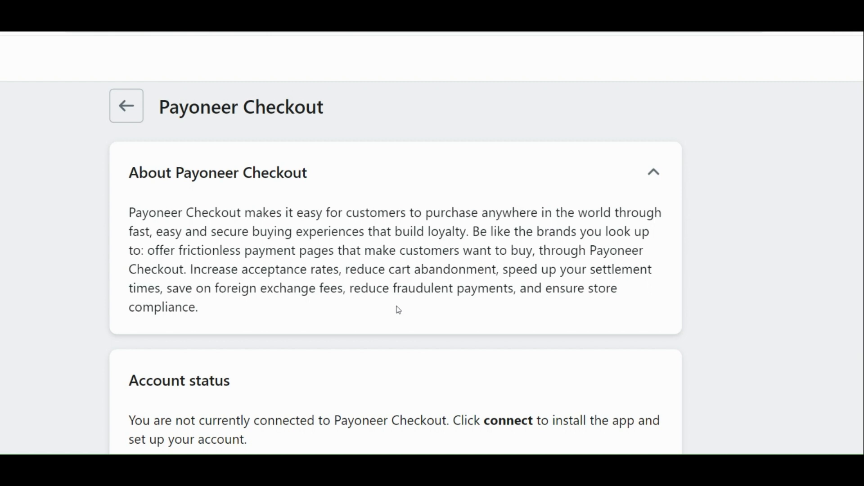
pyautogui.scroll(-3)
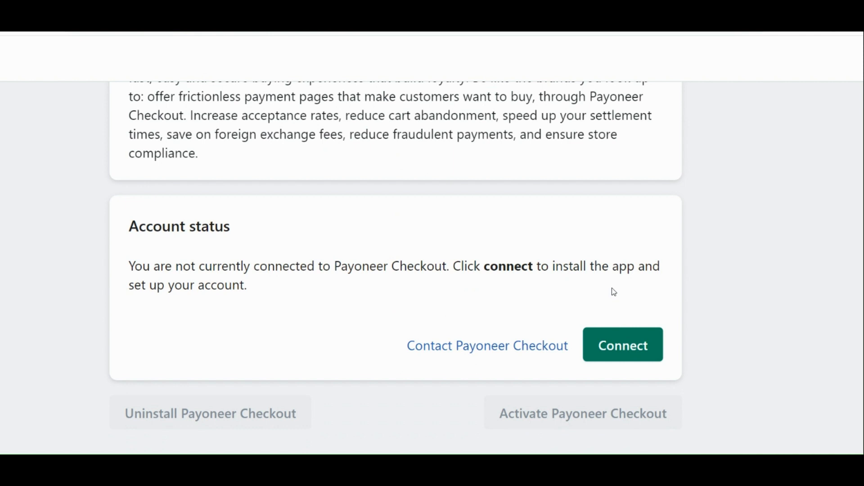
pyautogui.moveTo(622, 345)
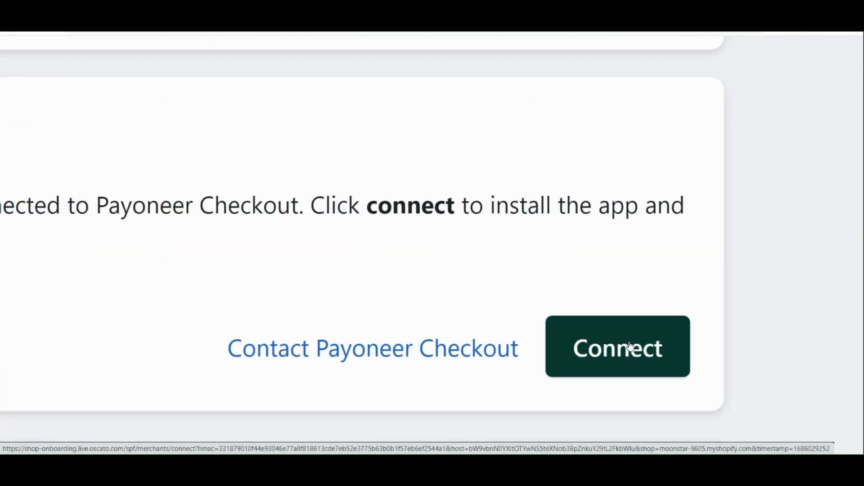
# Connect the store to Payoneer Checkout and review the app's install permissions.
pyautogui.click(617, 347)
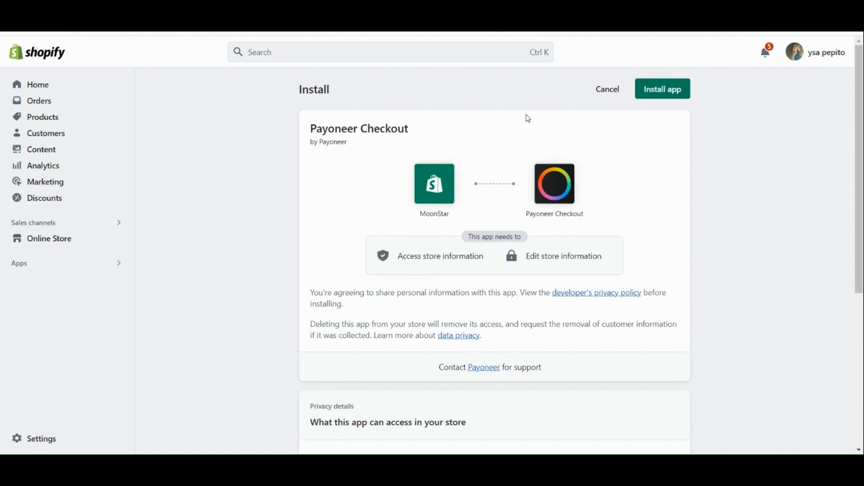
pyautogui.scroll(-3)
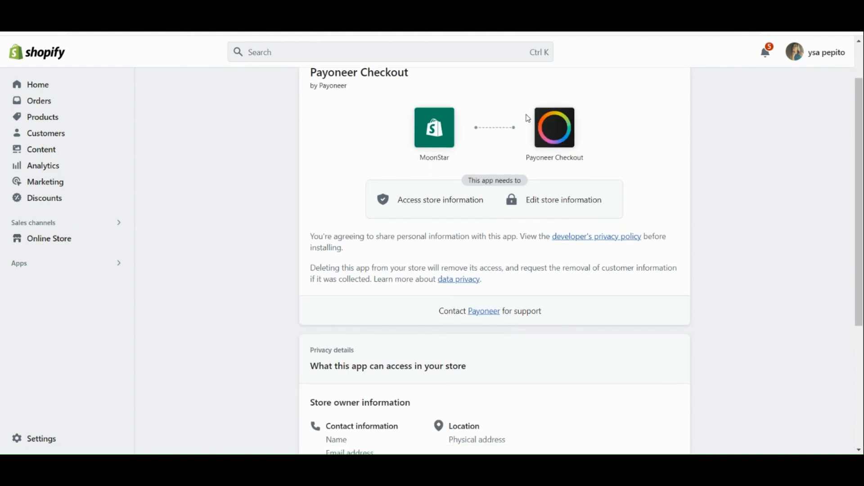
pyautogui.scroll(3)
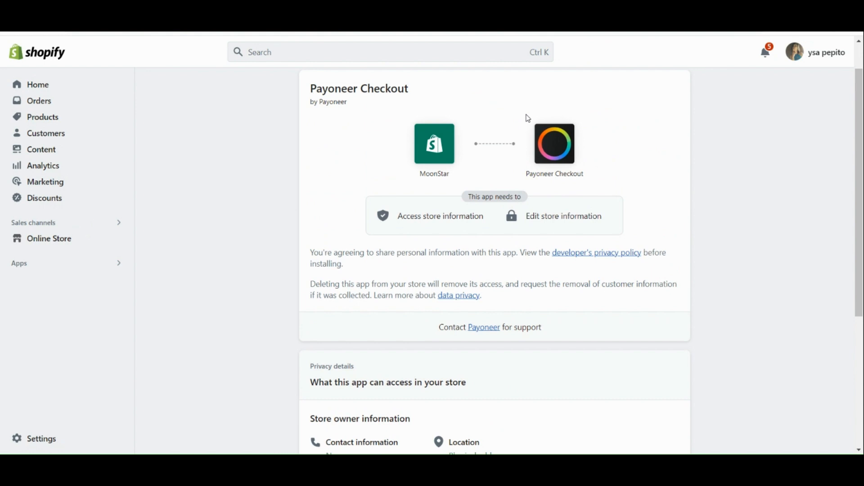
pyautogui.scroll(-3)
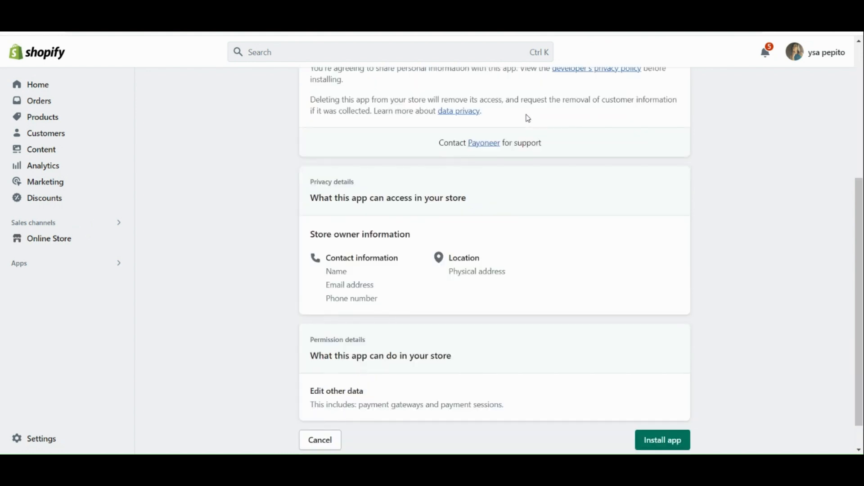
pyautogui.scroll(-3)
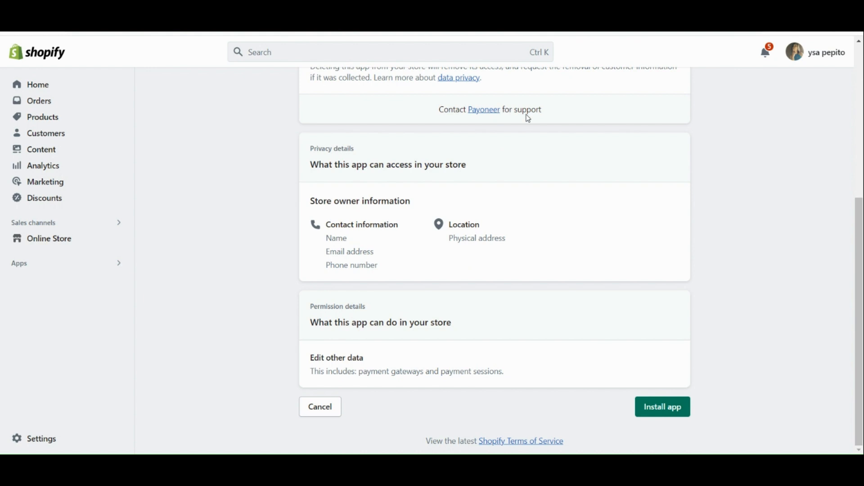
pyautogui.scroll(3)
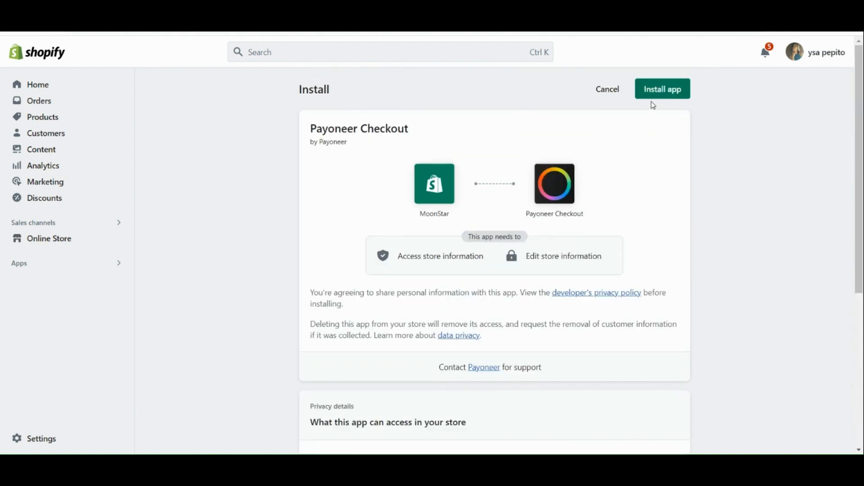
# Confirm installation of the Payoneer Checkout app in the store.
pyautogui.click(662, 89)
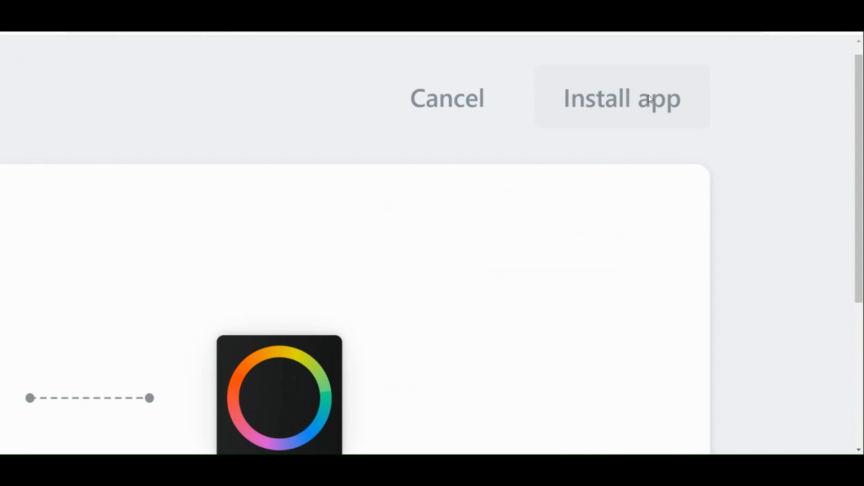
pyautogui.click(622, 99)
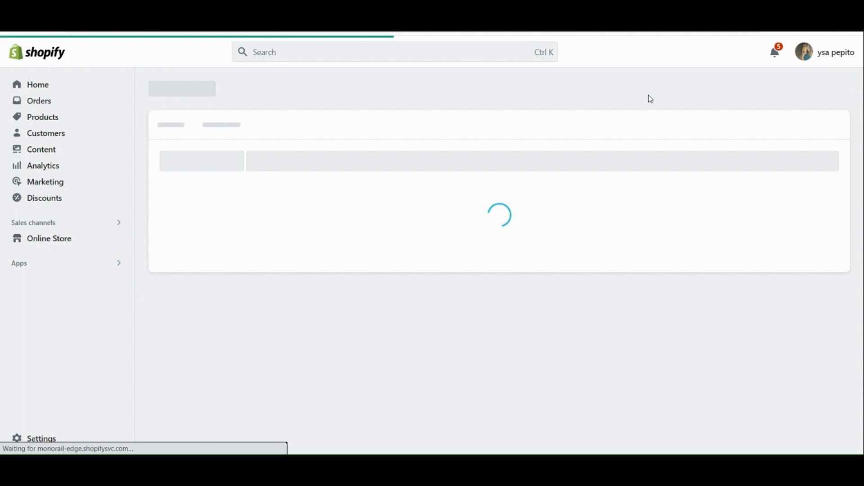
# Return to the Payoneer Checkout provider page and read its Account status needing setup.
pyautogui.click(41, 439)
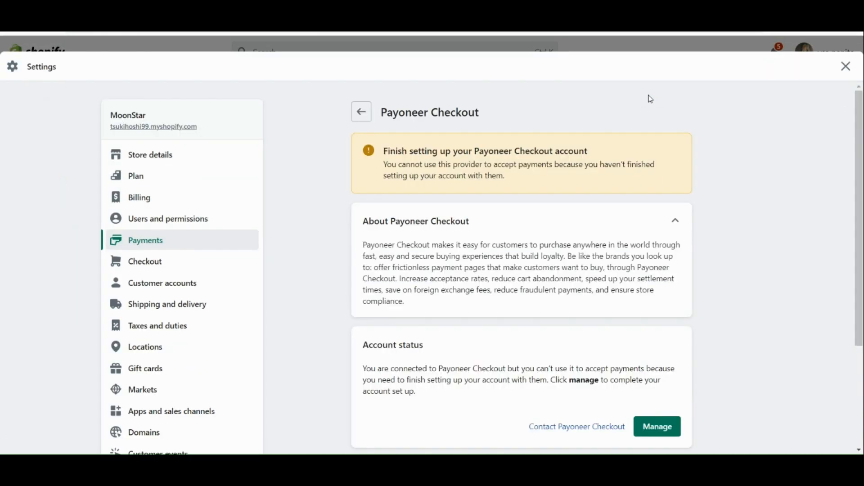
pyautogui.moveTo(633, 253)
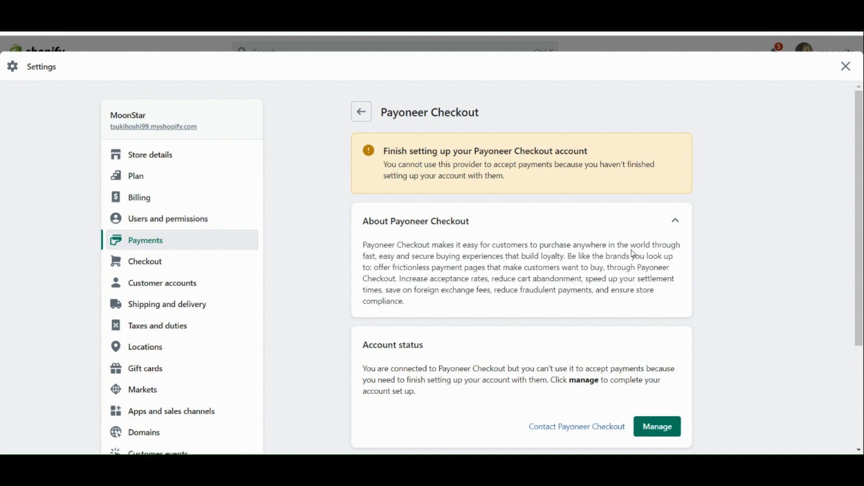
pyautogui.scroll(-3)
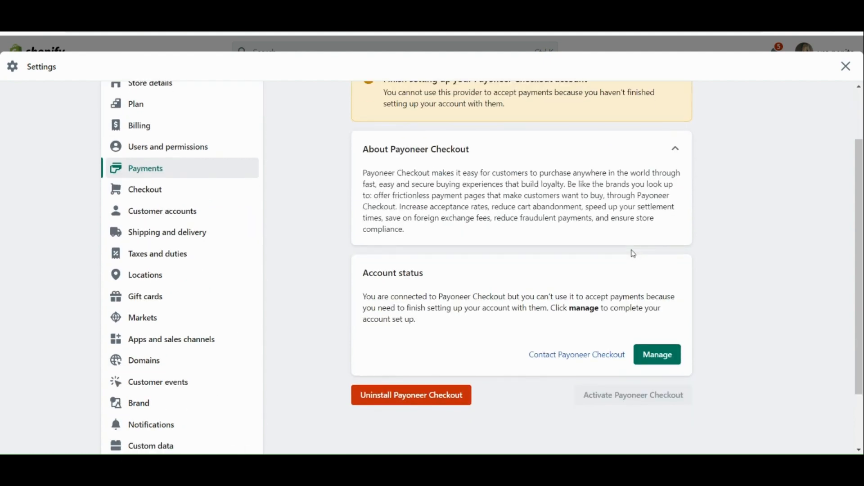
pyautogui.scroll(-3)
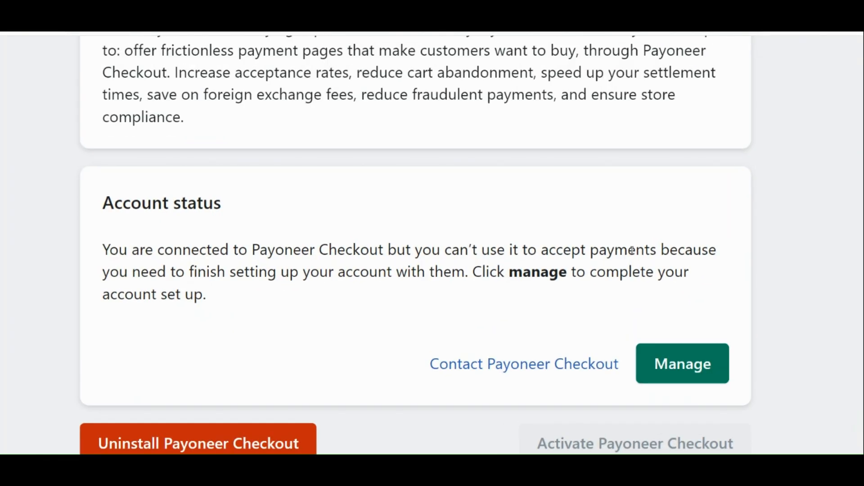
pyautogui.scroll(-3)
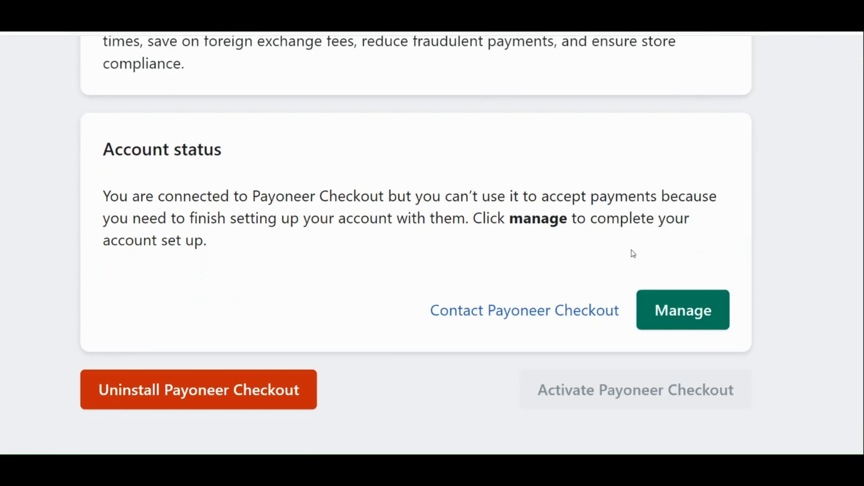
pyautogui.moveTo(587, 197)
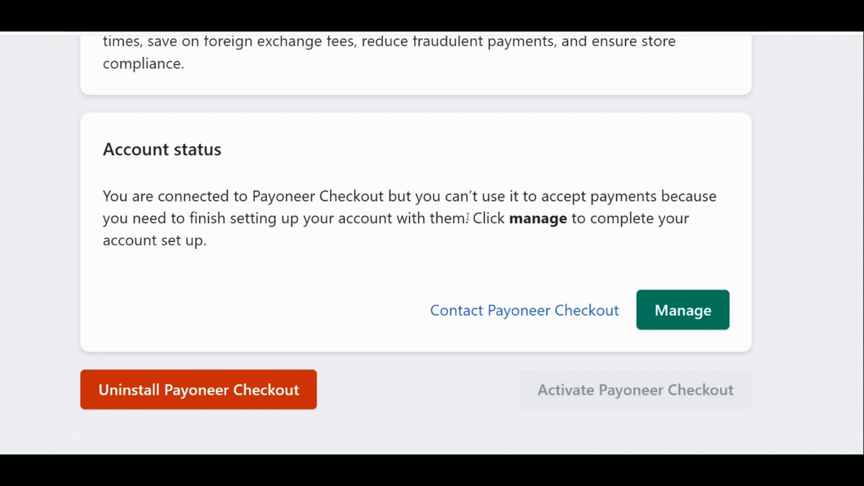
pyautogui.moveTo(716, 232)
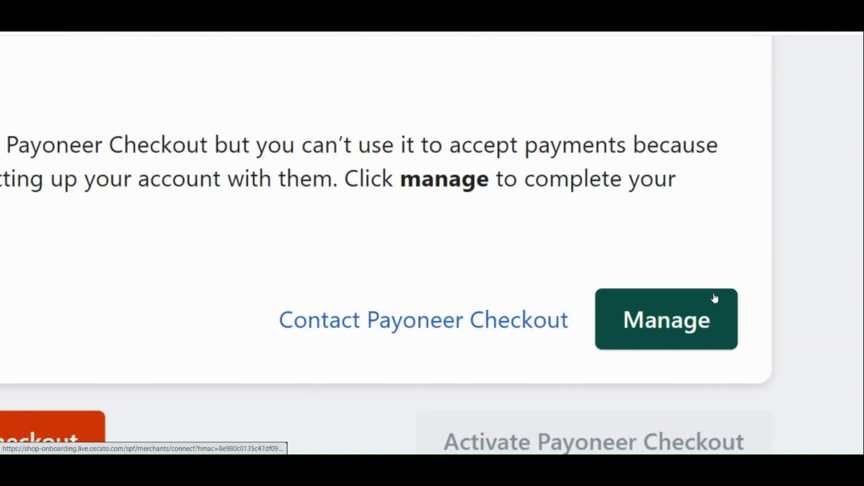
# Follow Manage to the Payoneer Checkout landing page and browse it top to bottom.
pyautogui.click(666, 318)
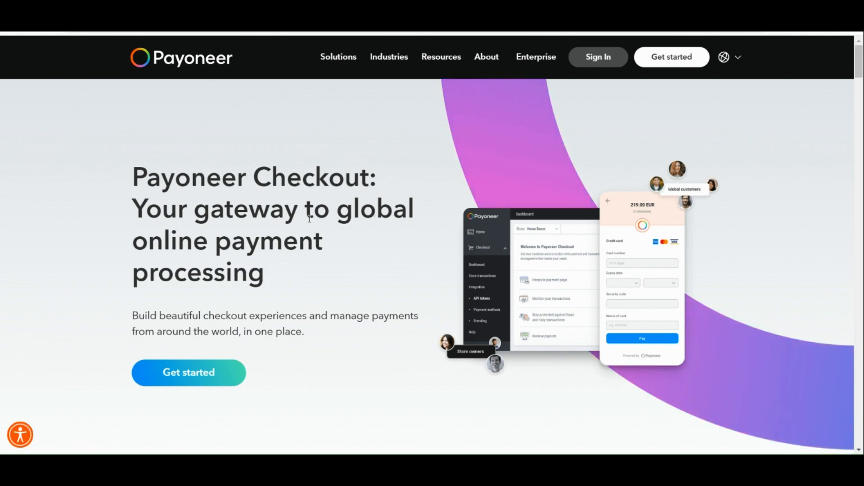
pyautogui.scroll(-3)
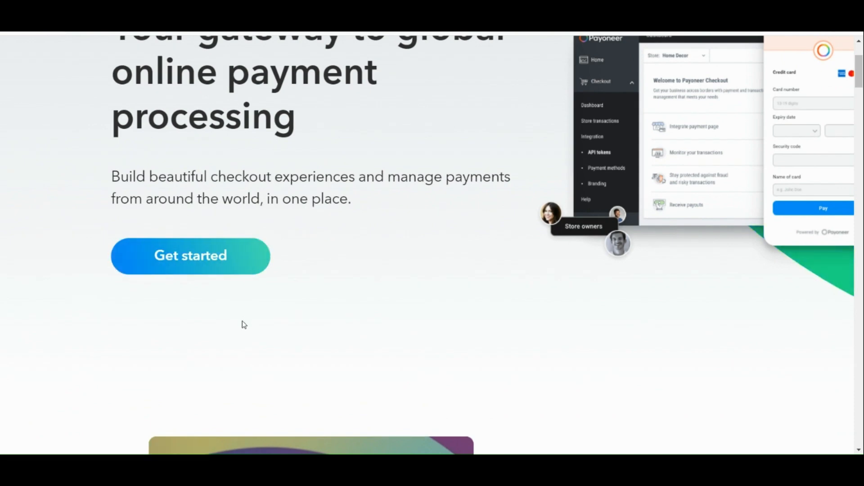
pyautogui.scroll(-3)
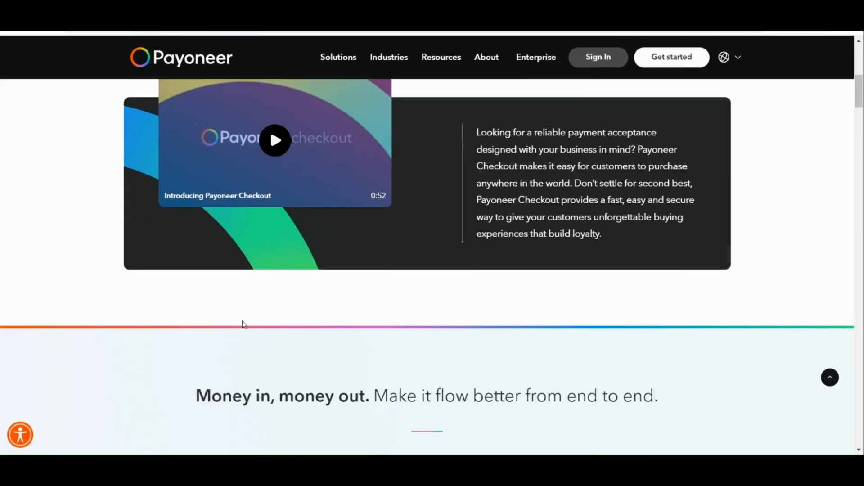
pyautogui.scroll(-3)
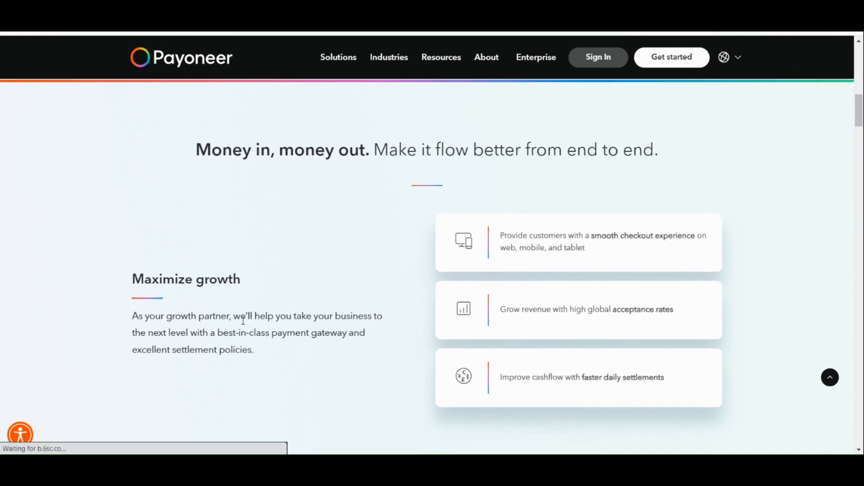
pyautogui.scroll(3)
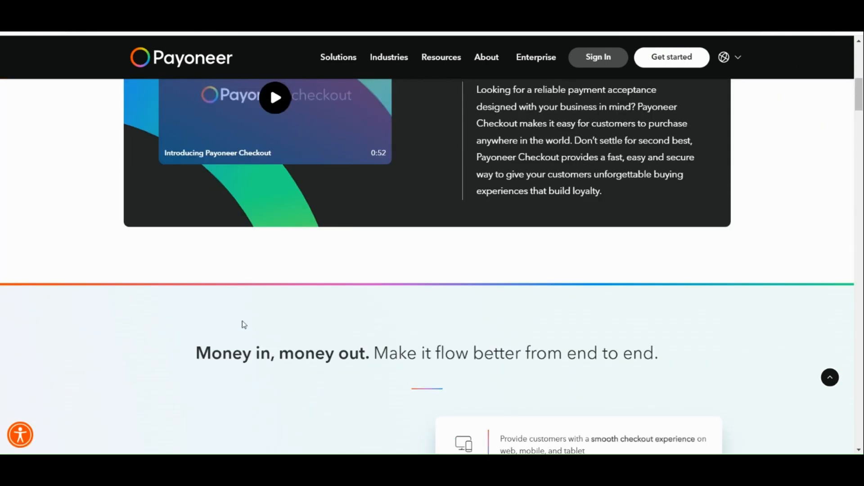
pyautogui.scroll(3)
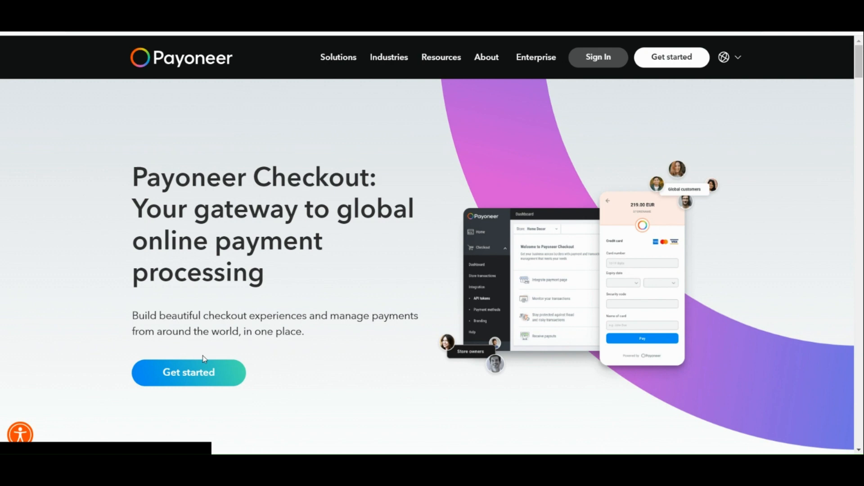
# Choose Get started to reach the empty Payoneer Checkout sign-up form.
pyautogui.click(188, 371)
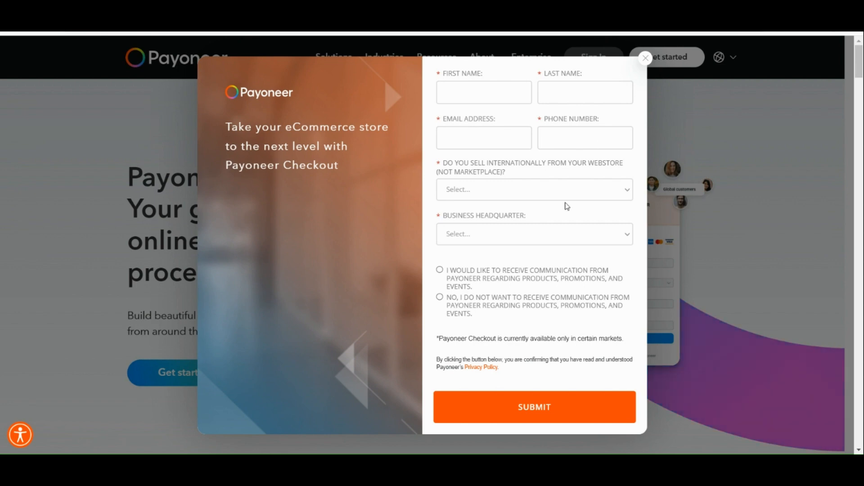
pyautogui.moveTo(564, 237)
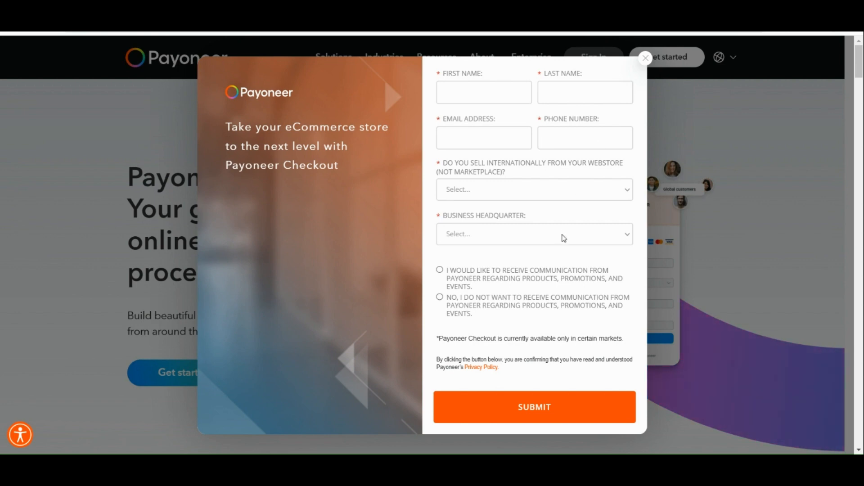
pyautogui.moveTo(553, 373)
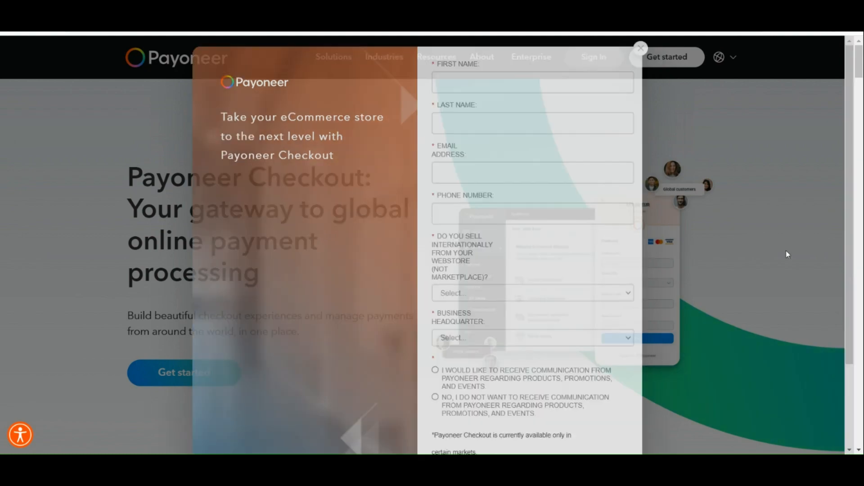
pyautogui.click(640, 49)
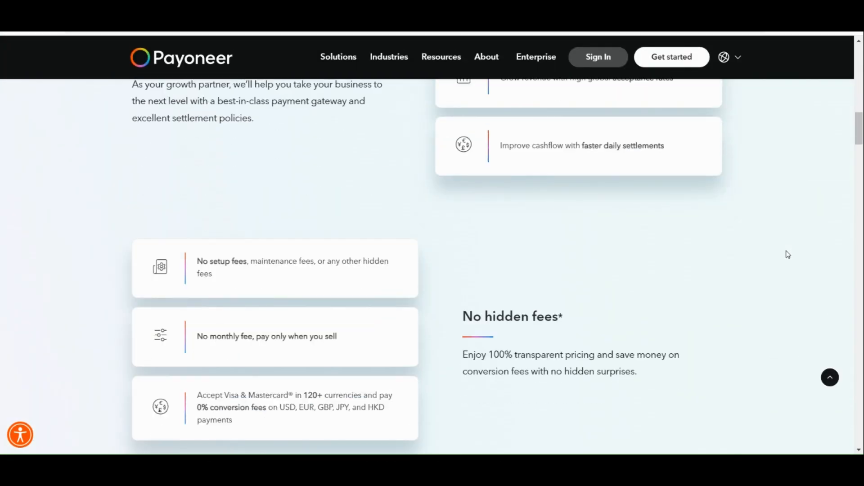
pyautogui.scroll(-3)
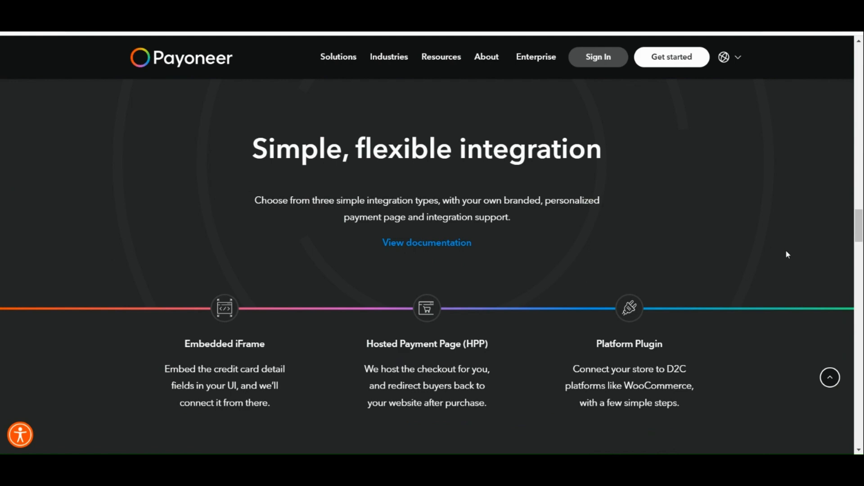
pyautogui.scroll(-3)
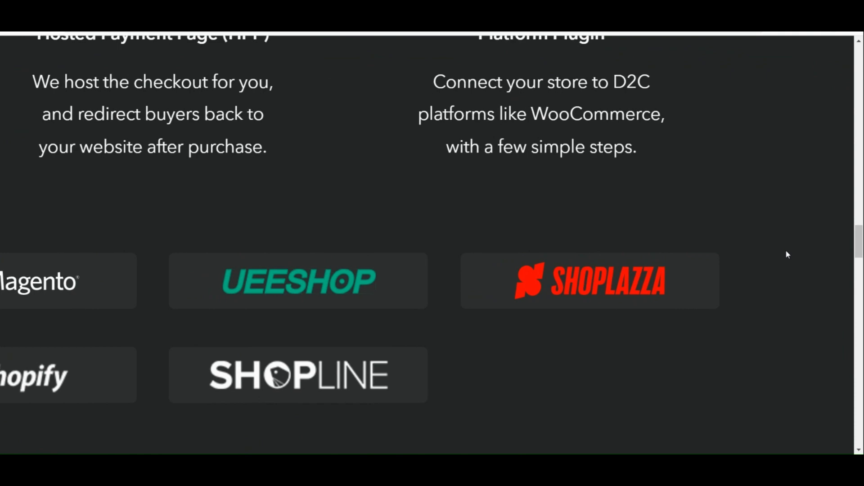
pyautogui.hscroll(-3)
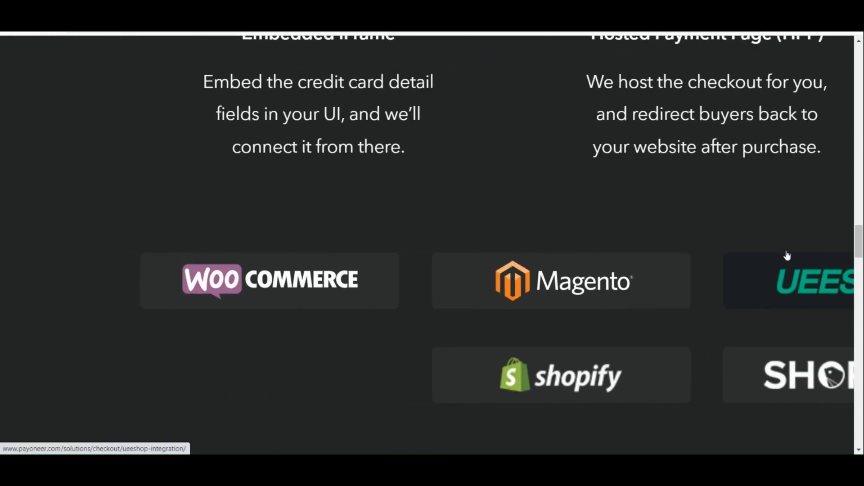
pyautogui.scroll(3)
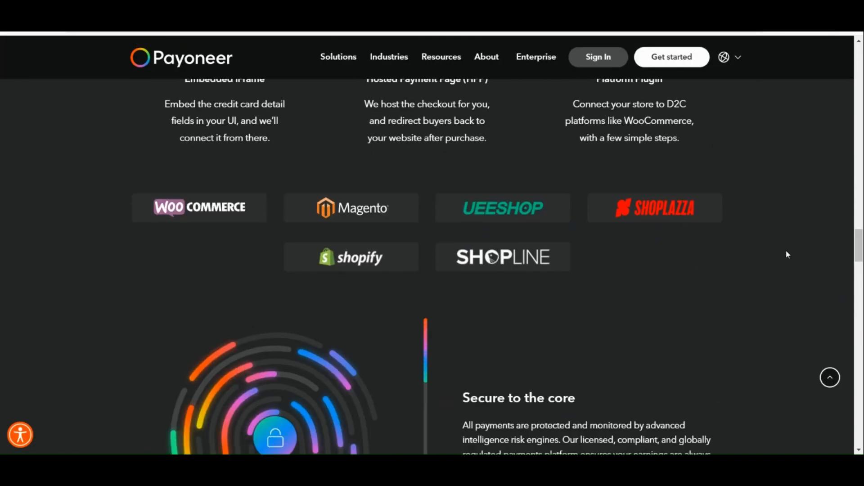
pyautogui.scroll(-3)
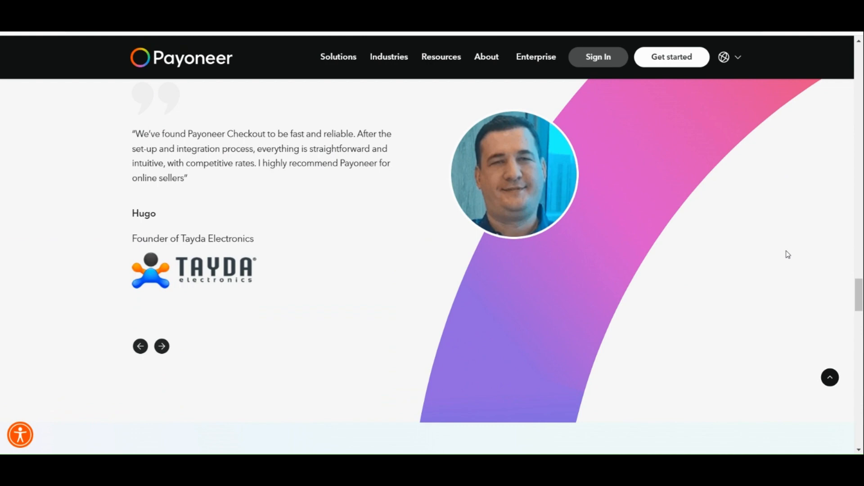
pyautogui.scroll(-3)
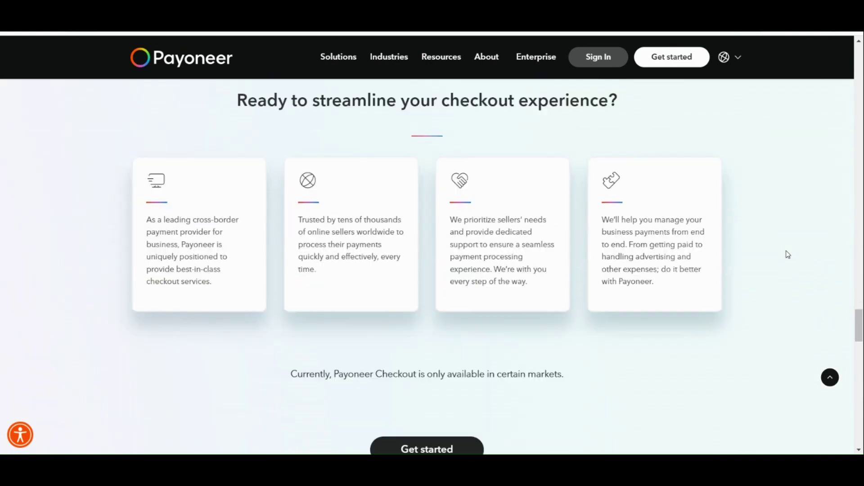
pyautogui.scroll(-3)
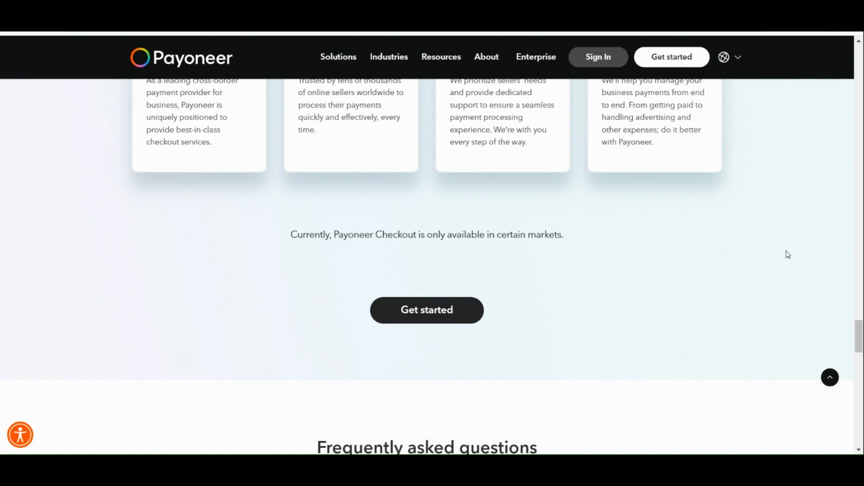
pyautogui.scroll(-3)
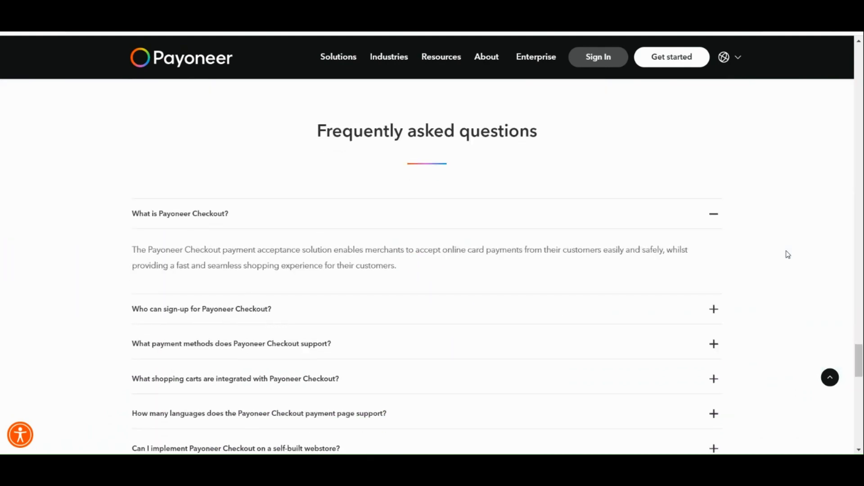
pyautogui.scroll(-3)
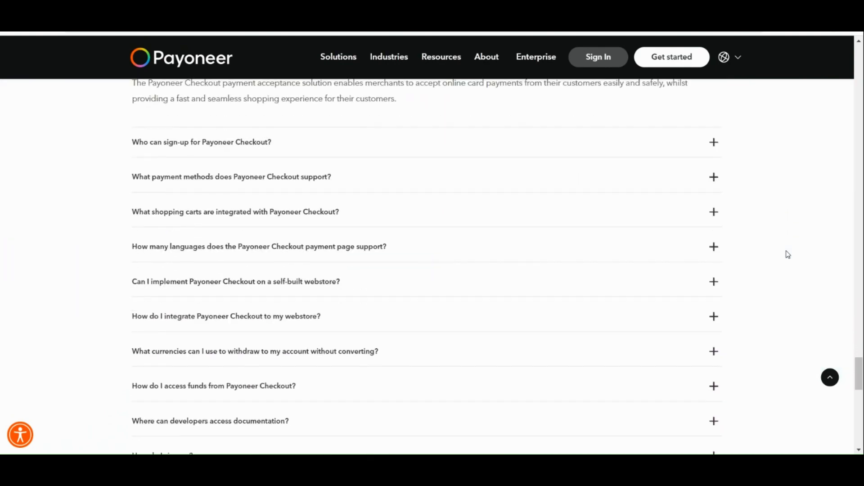
pyautogui.scroll(-3)
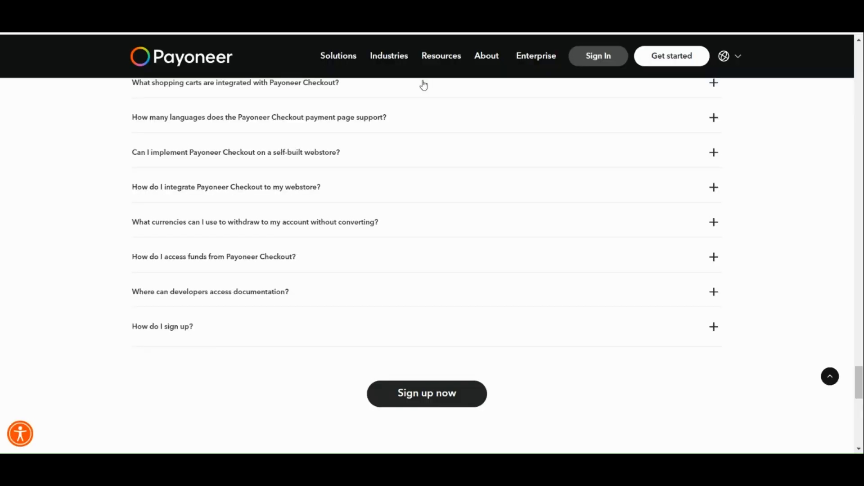
pyautogui.scroll(3)
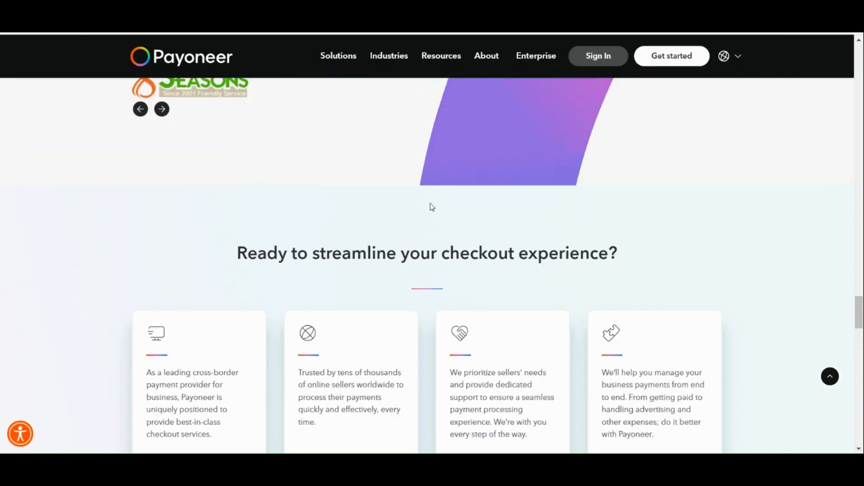
pyautogui.scroll(-3)
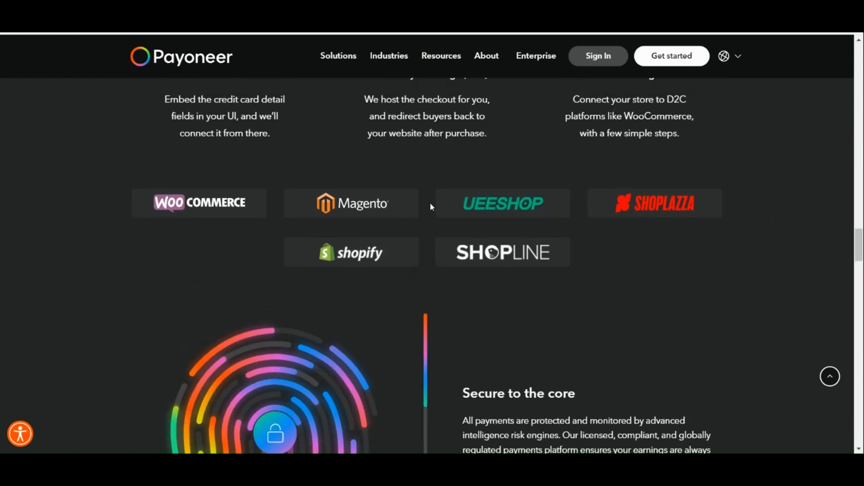
# Go to the Shopify Integration page and read the 'What is Shopify' and Payoneer Checkout sections.
pyautogui.click(350, 252)
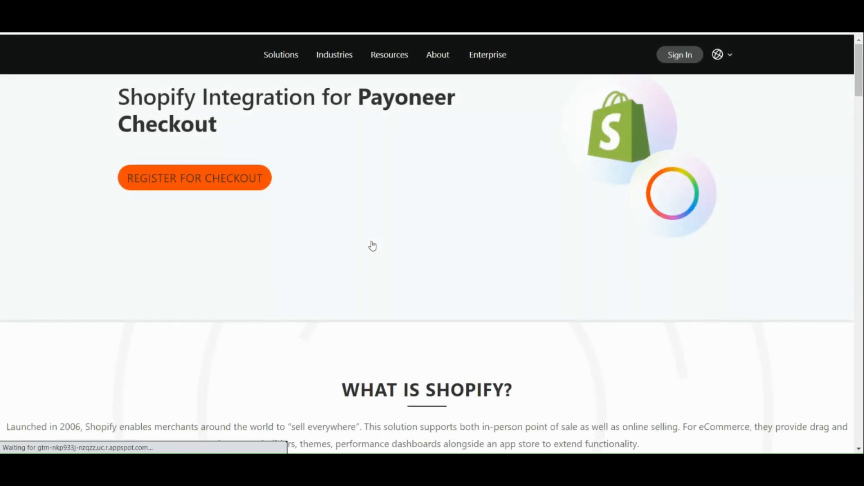
pyautogui.scroll(-3)
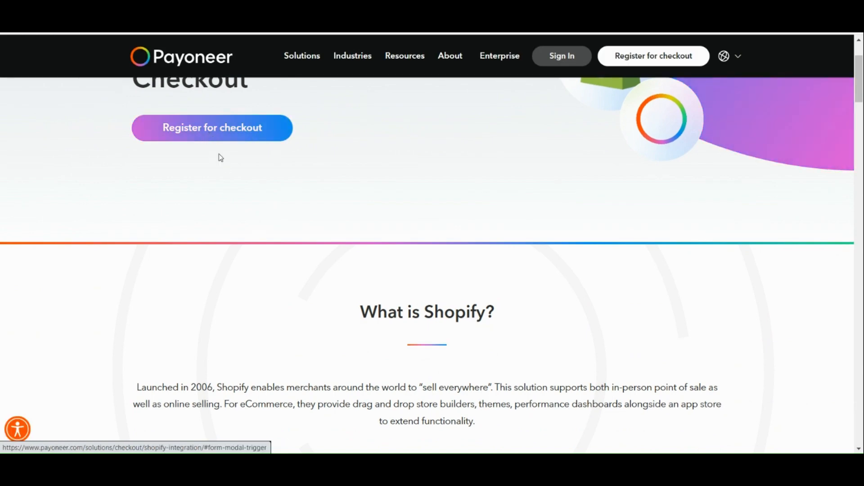
pyautogui.scroll(-3)
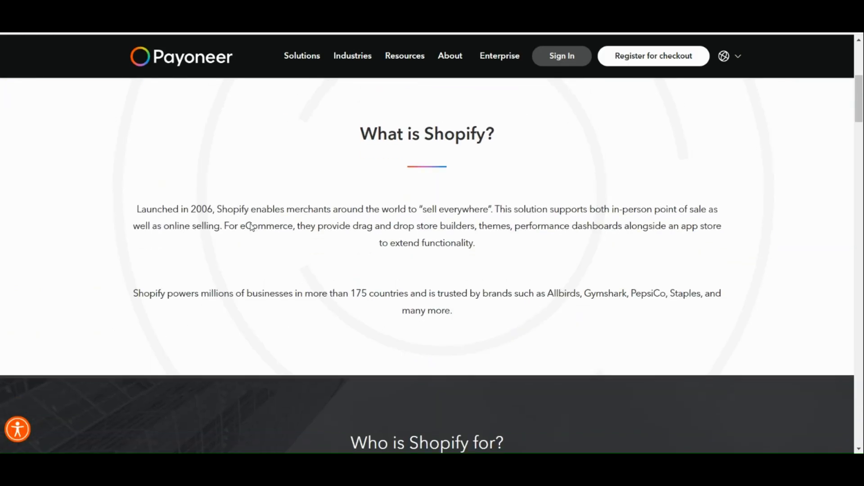
pyautogui.scroll(-3)
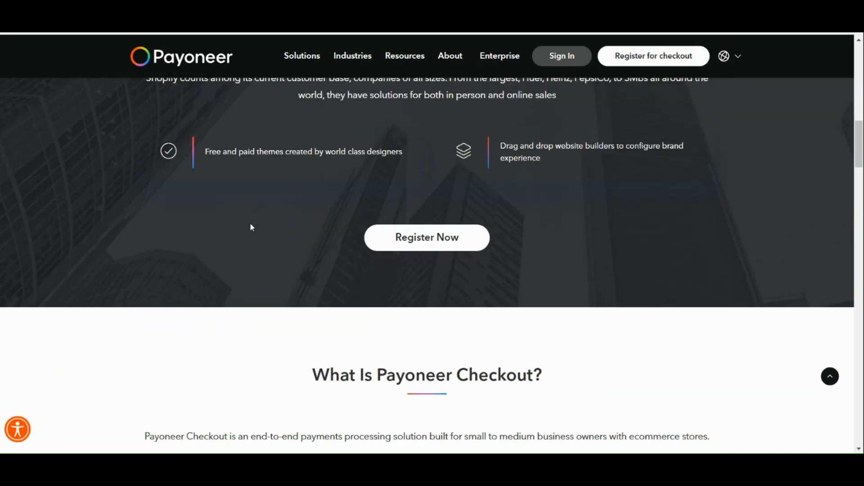
pyautogui.scroll(-3)
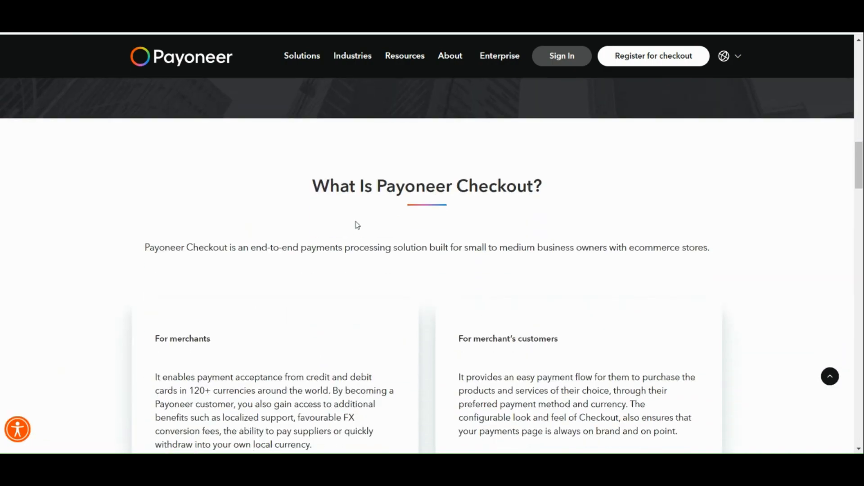
pyautogui.scroll(-3)
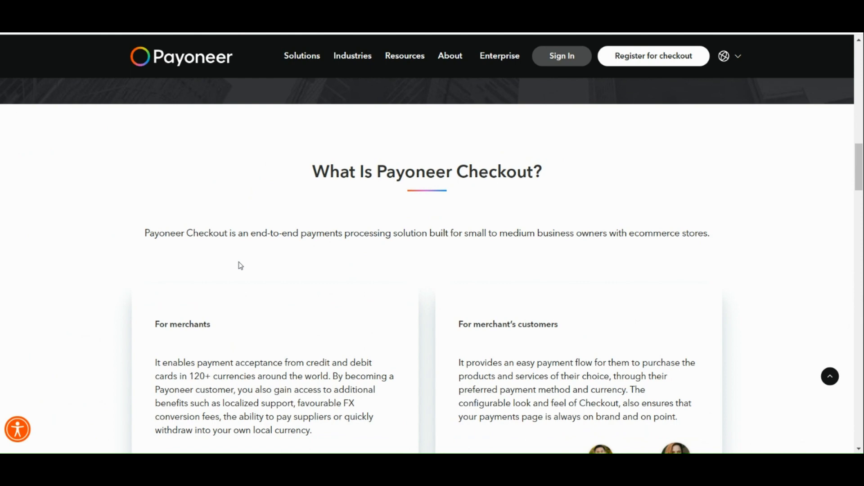
# Continue down the merchant and customer explanations to the Step 1–4 plugin setup panel.
pyautogui.scroll(-3)
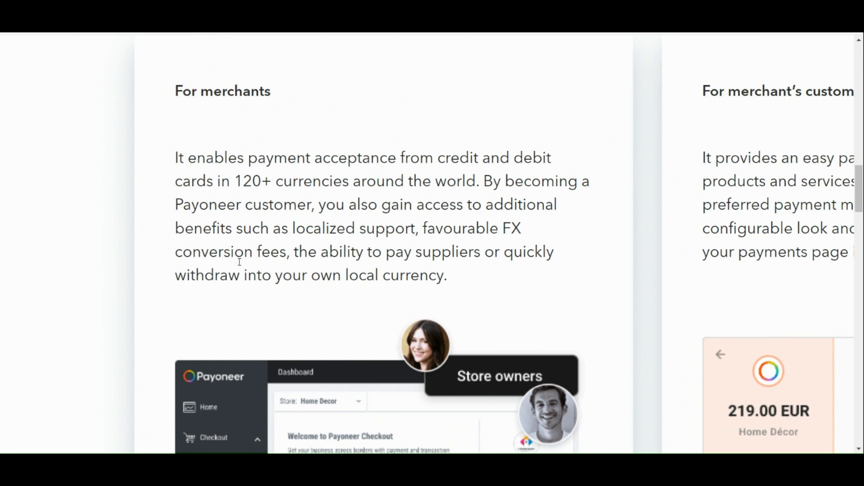
pyautogui.scroll(-3)
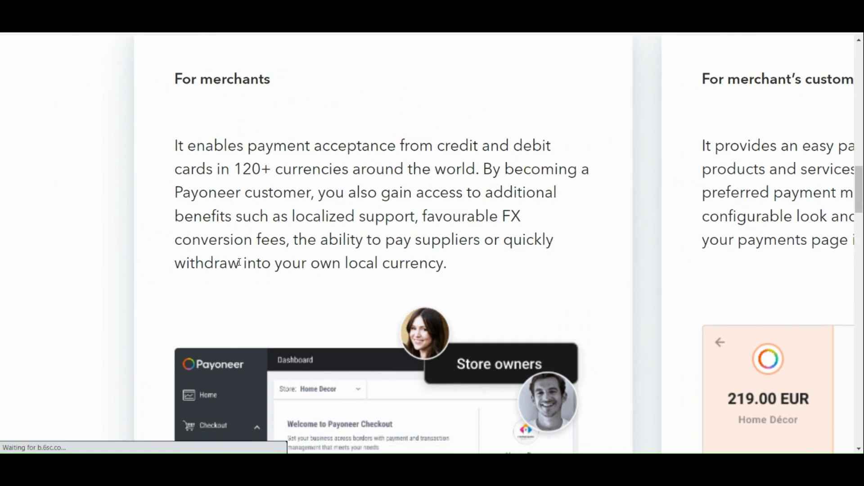
pyautogui.scroll(-3)
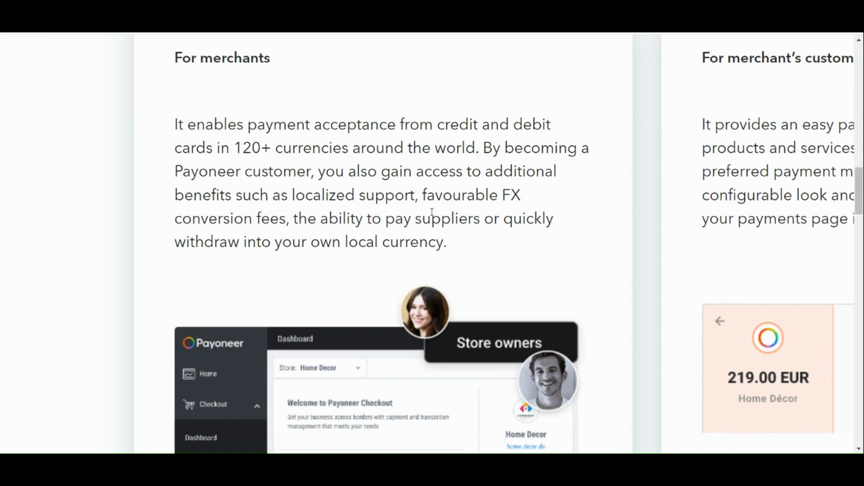
pyautogui.scroll(-3)
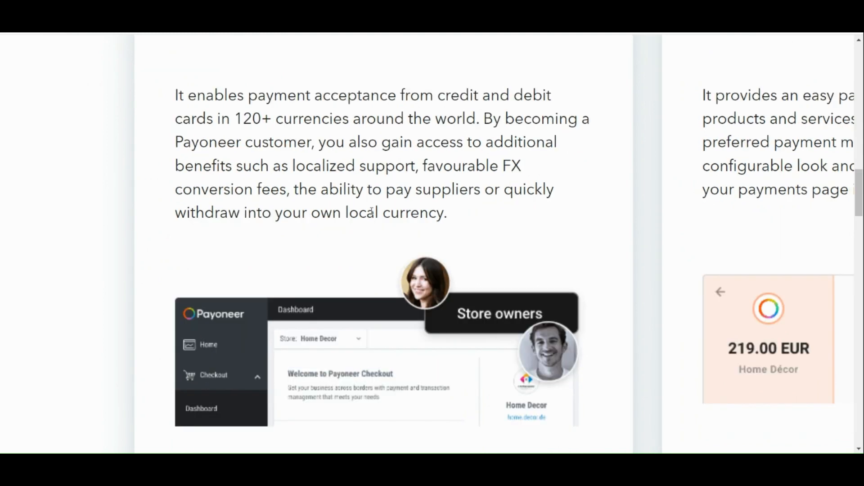
pyautogui.scroll(-3)
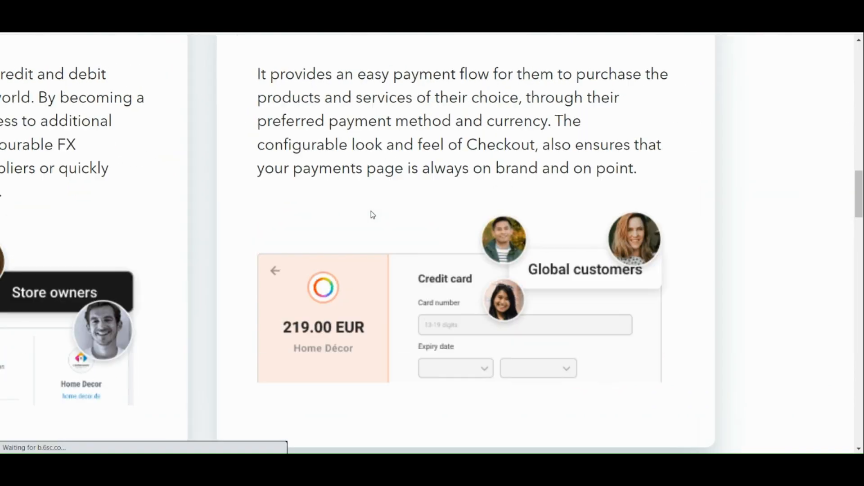
pyautogui.scroll(3)
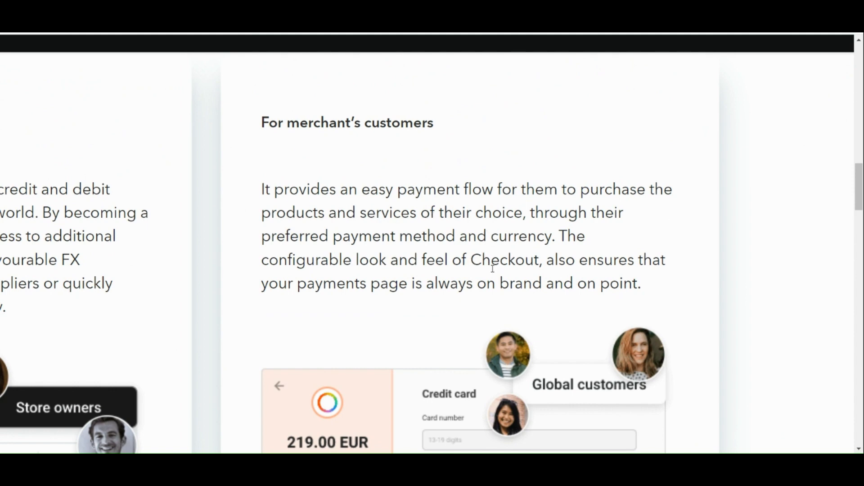
pyautogui.scroll(-3)
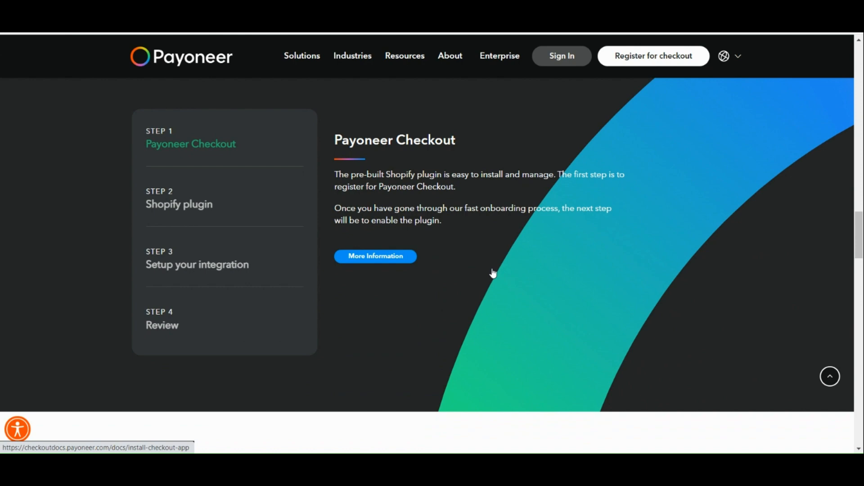
pyautogui.moveTo(453, 193)
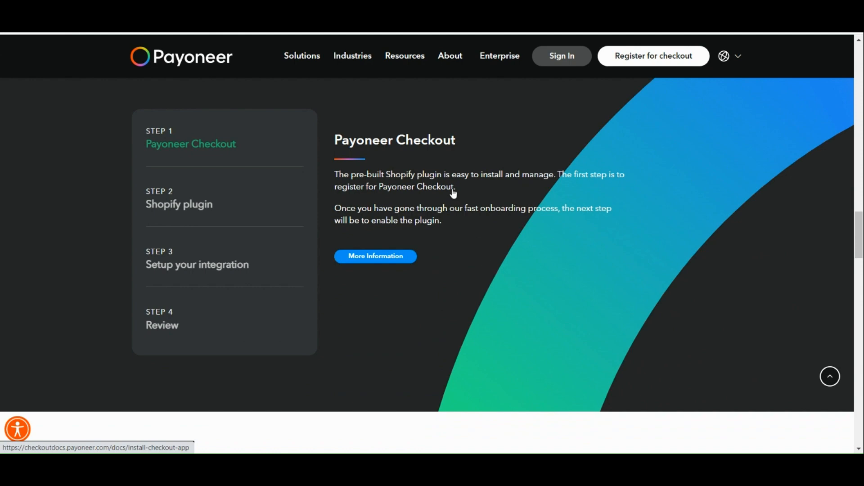
pyautogui.moveTo(285, 193)
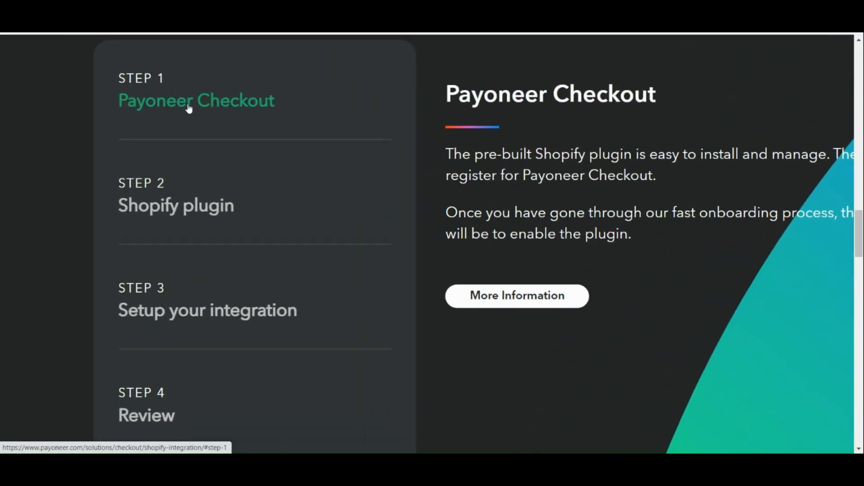
pyautogui.moveTo(186, 210)
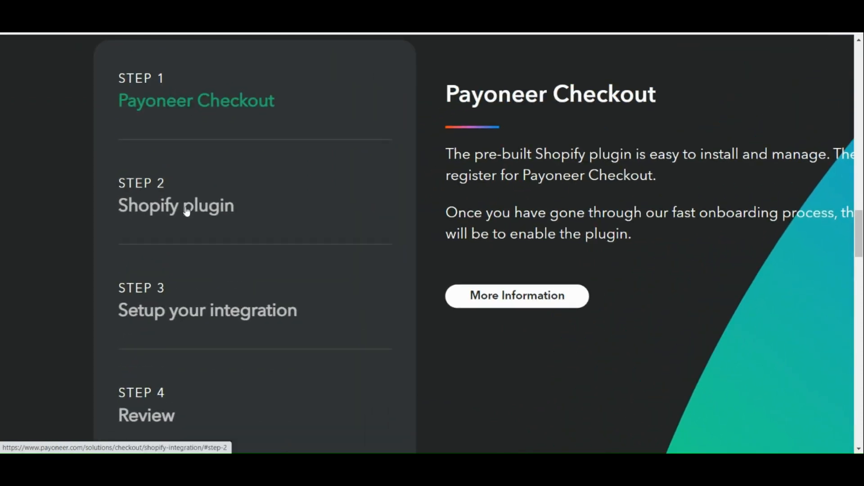
# Expand the Shopify plugin and Review steps of the integration guide.
pyautogui.click(175, 205)
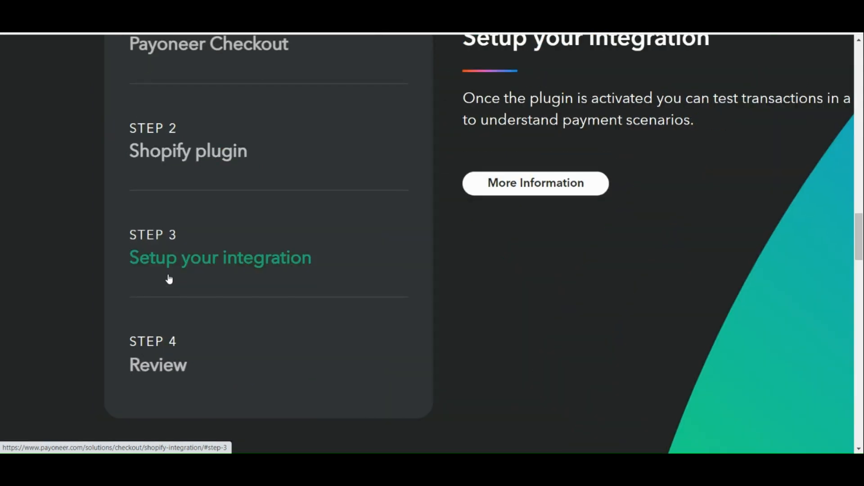
pyautogui.scroll(3)
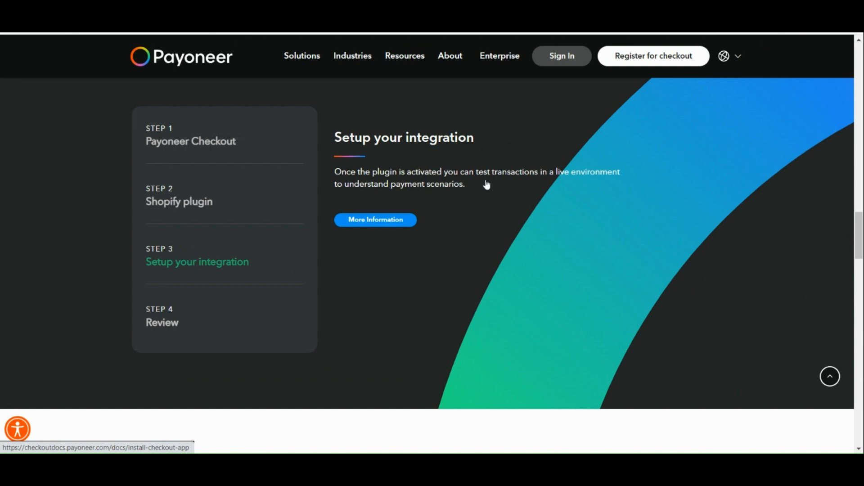
pyautogui.moveTo(204, 330)
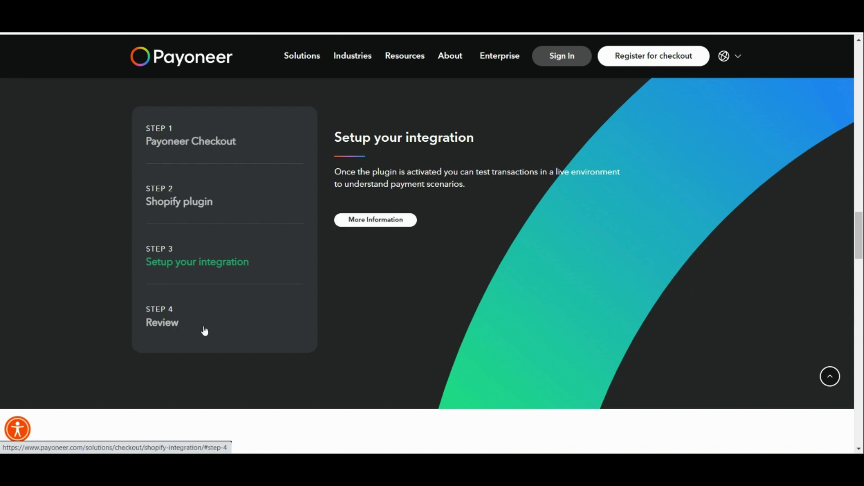
pyautogui.click(162, 322)
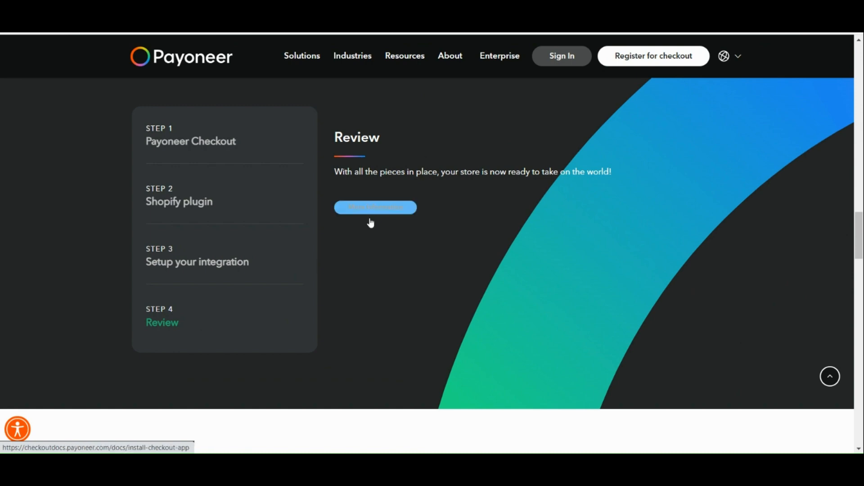
# Expand Step 3 'Setup your integration' and follow More Information to the install docs.
pyautogui.click(198, 262)
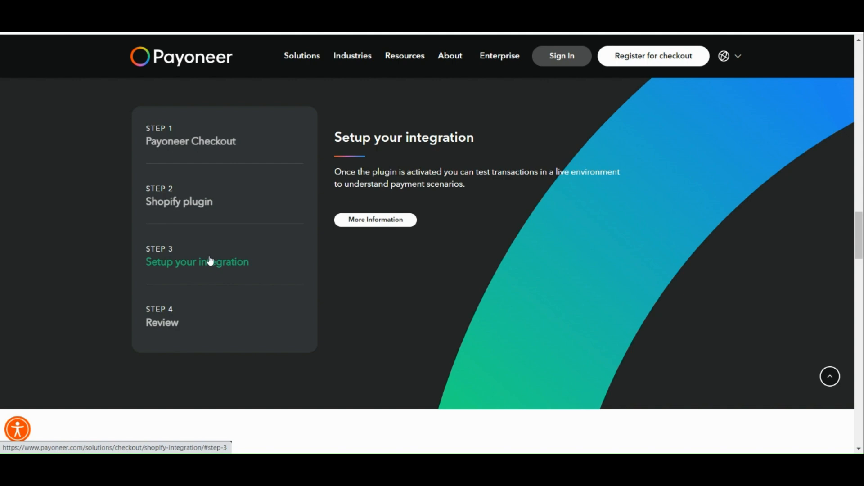
pyautogui.click(374, 220)
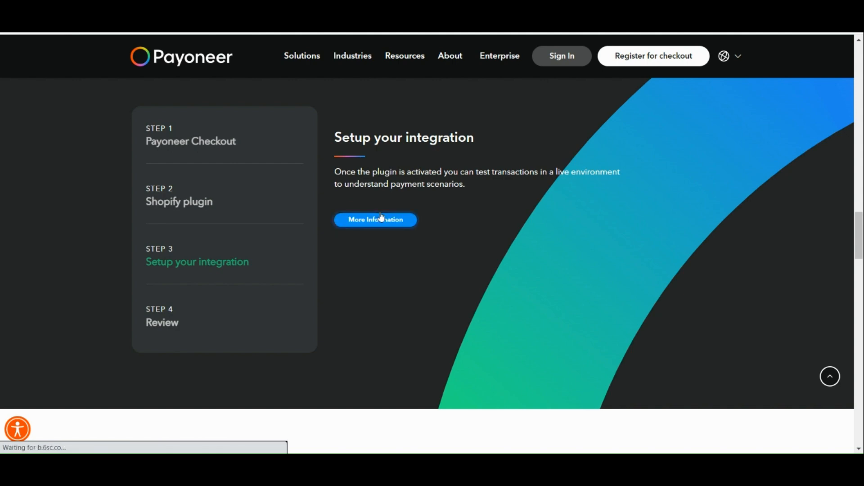
pyautogui.click(376, 220)
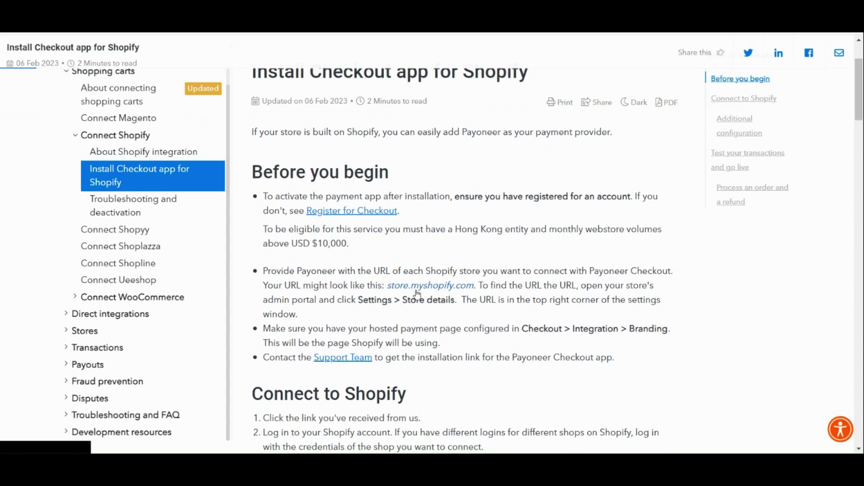
# Read the 'Before you begin' prerequisites of the Install Checkout app for Shopify article down to the Connect to Shopify steps.
pyautogui.scroll(3)
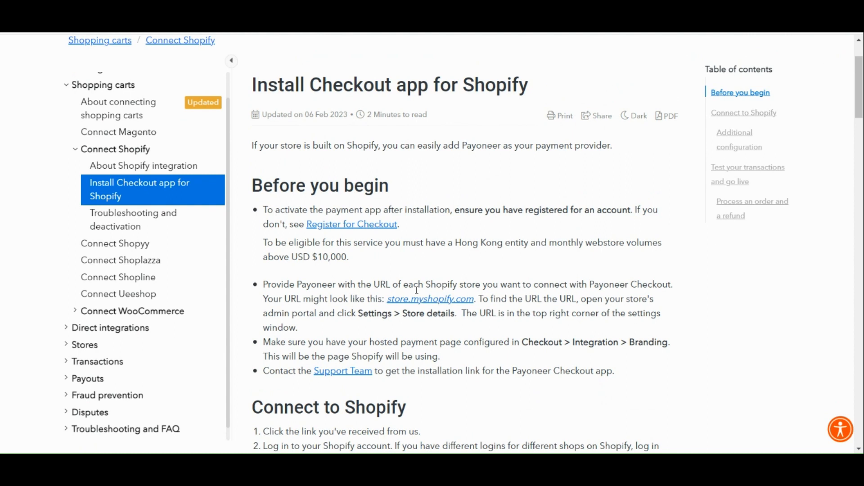
pyautogui.moveTo(479, 280)
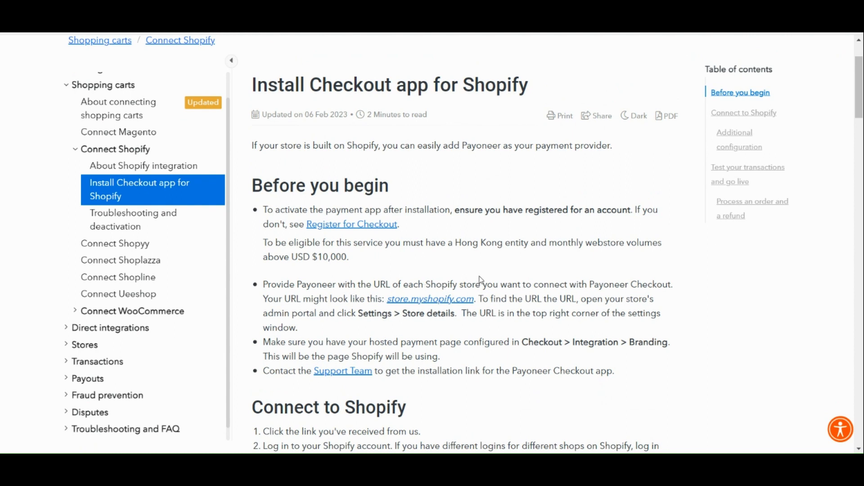
pyautogui.scroll(-3)
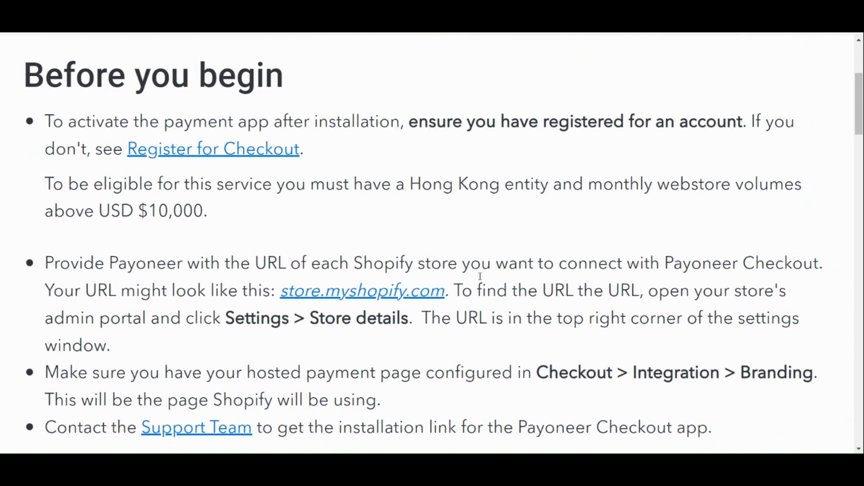
pyautogui.scroll(3)
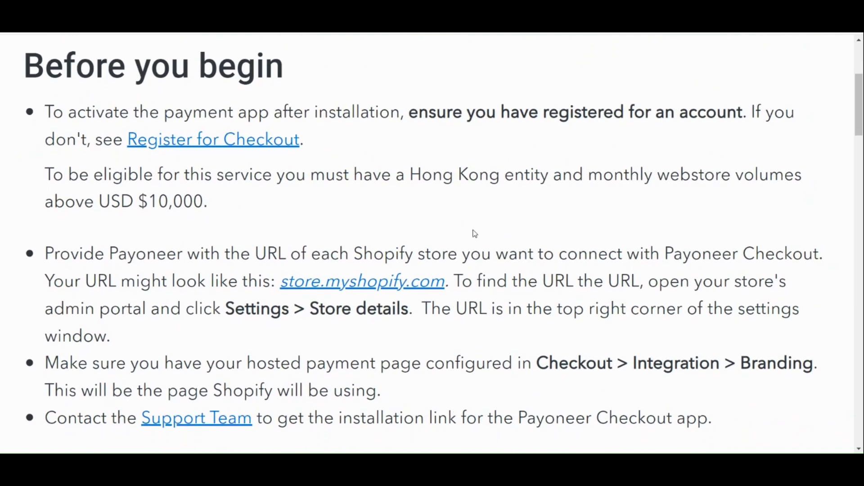
pyautogui.scroll(-3)
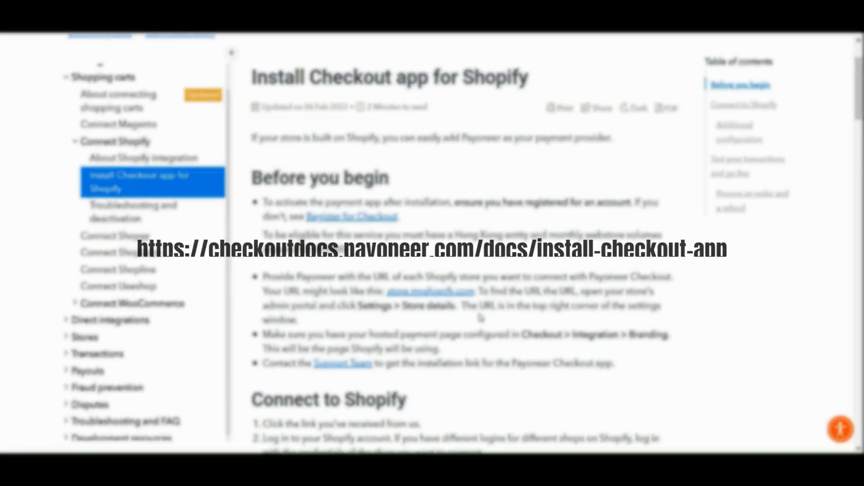
pyautogui.scroll(-3)
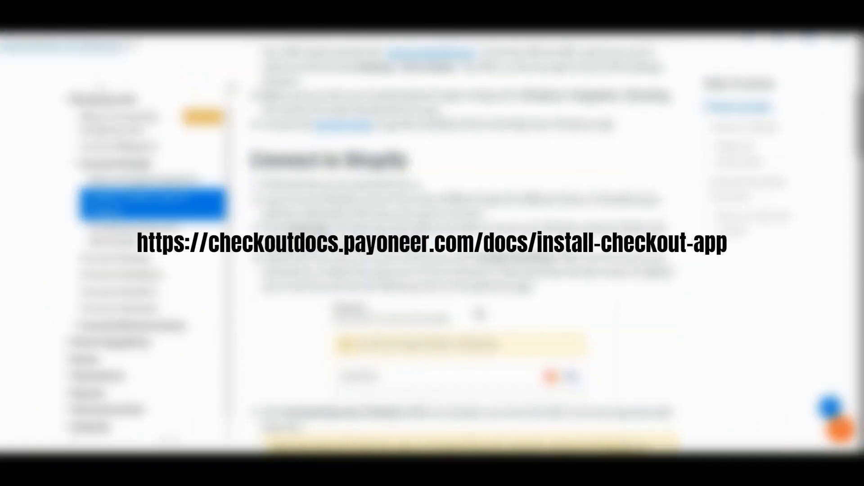
pyautogui.scroll(-3)
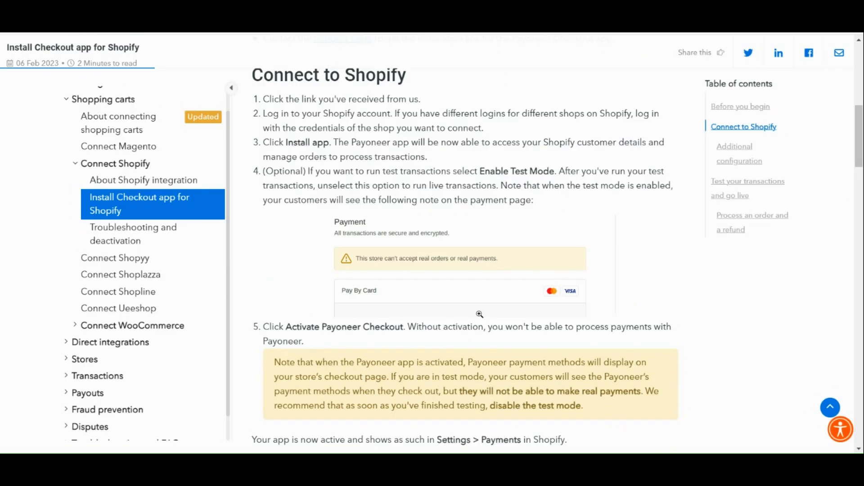
# Read through the Connect to Shopify and Additional configuration instructions in the article.
pyautogui.scroll(-3)
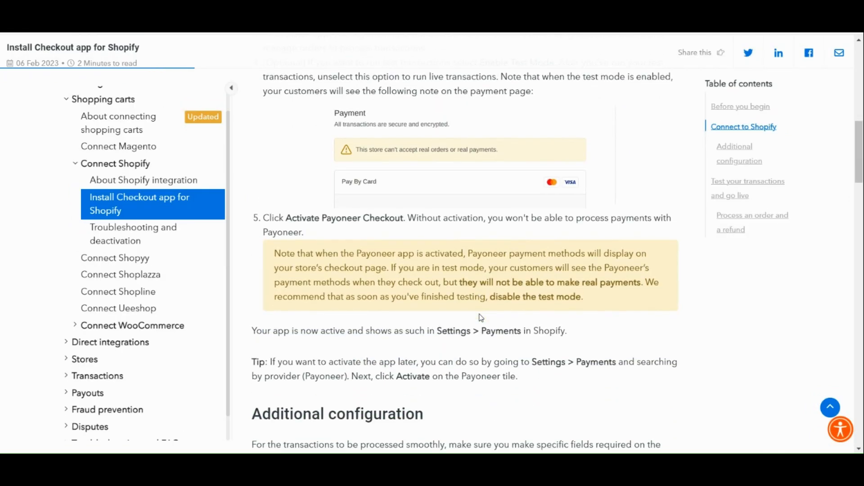
pyautogui.scroll(-3)
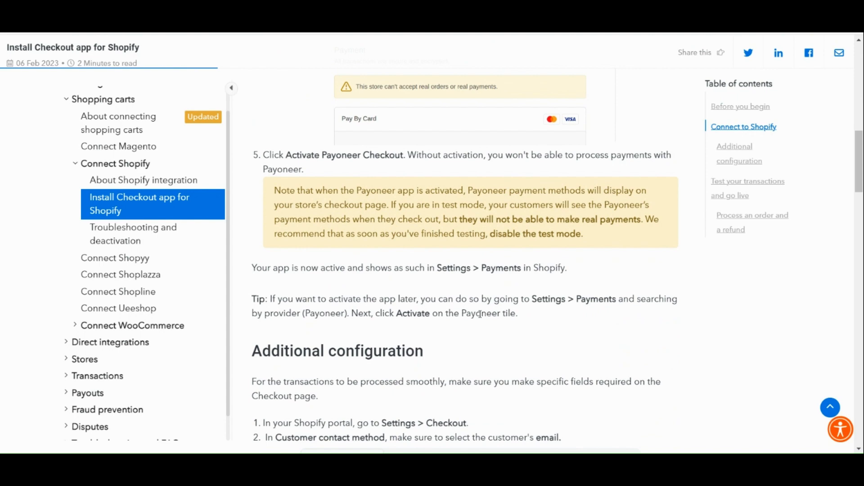
pyautogui.scroll(-3)
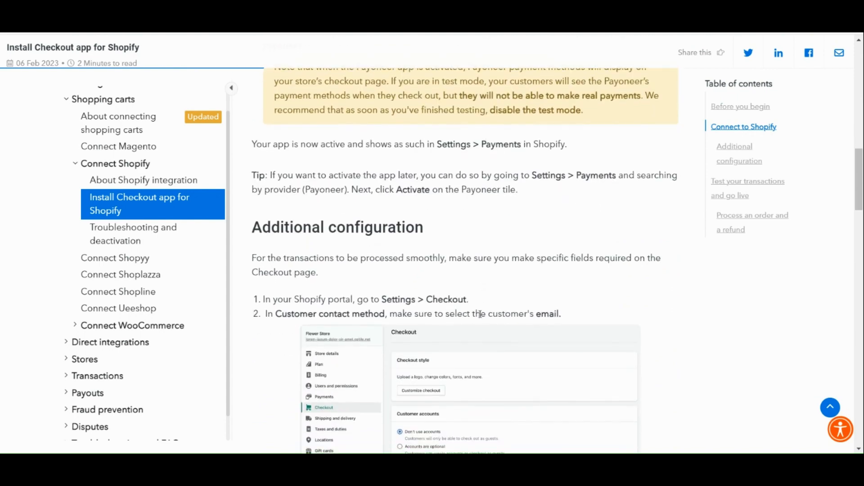
pyautogui.scroll(-3)
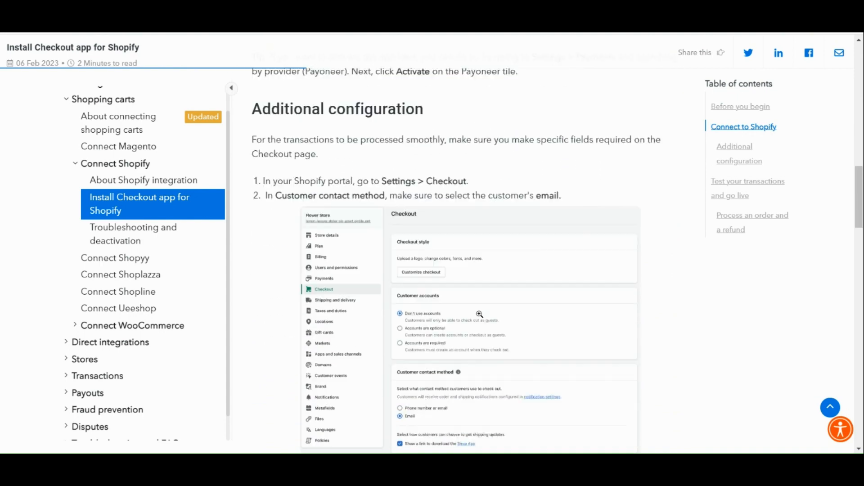
pyautogui.scroll(-3)
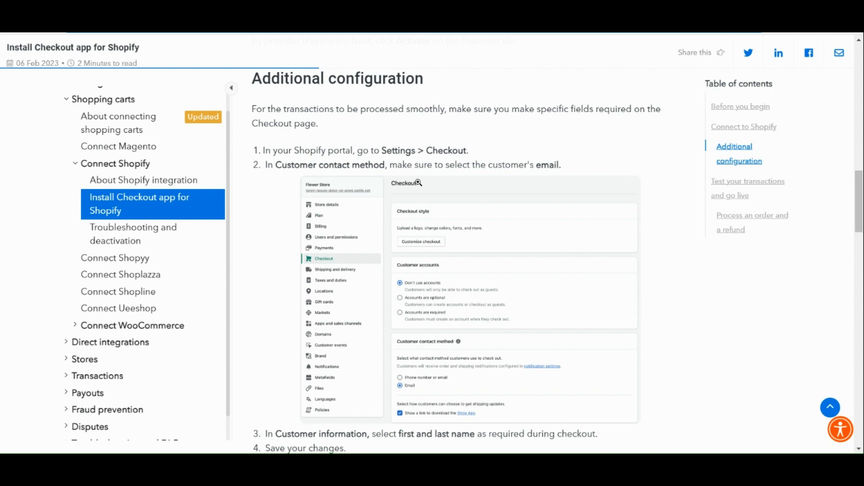
# Read the Test your transactions and go-live instructions down to the article footer.
pyautogui.scroll(-3)
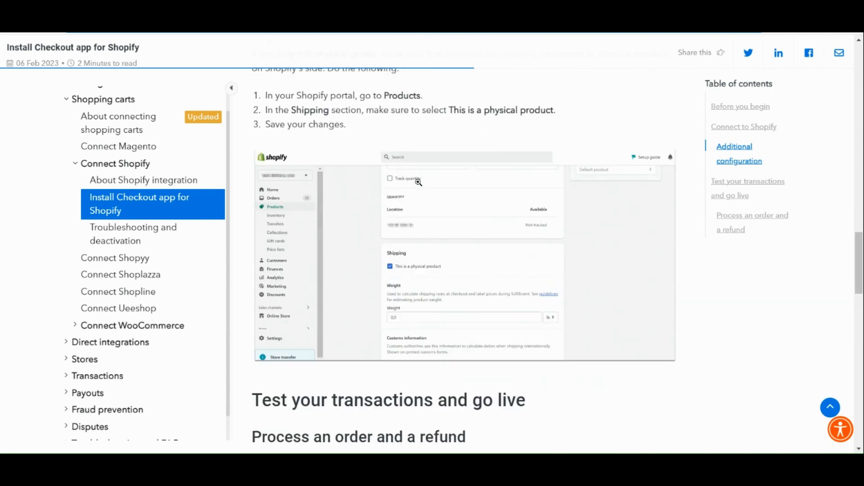
pyautogui.scroll(-3)
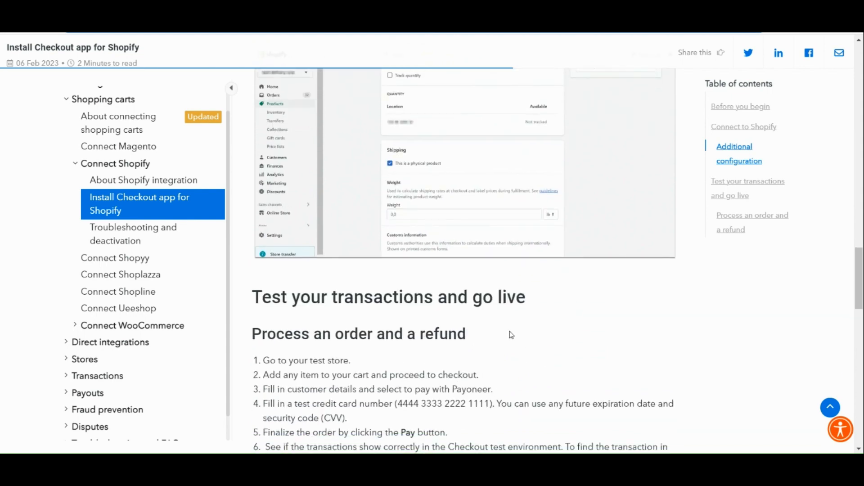
pyautogui.scroll(-3)
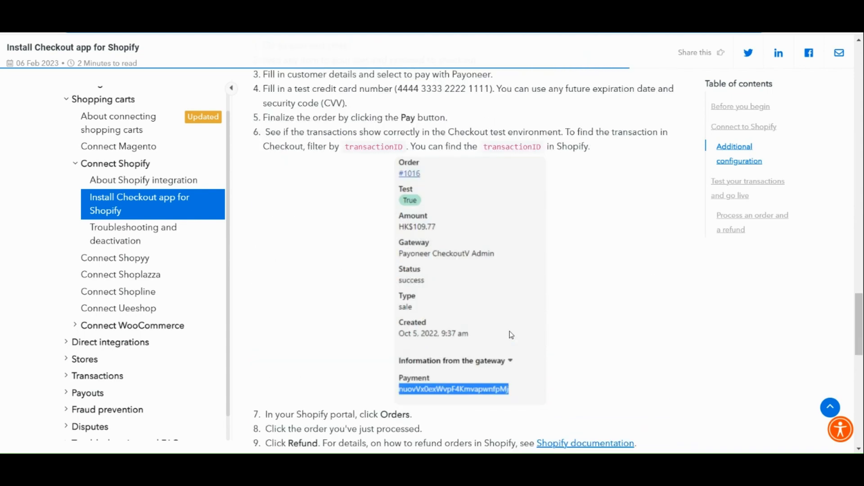
pyautogui.scroll(-3)
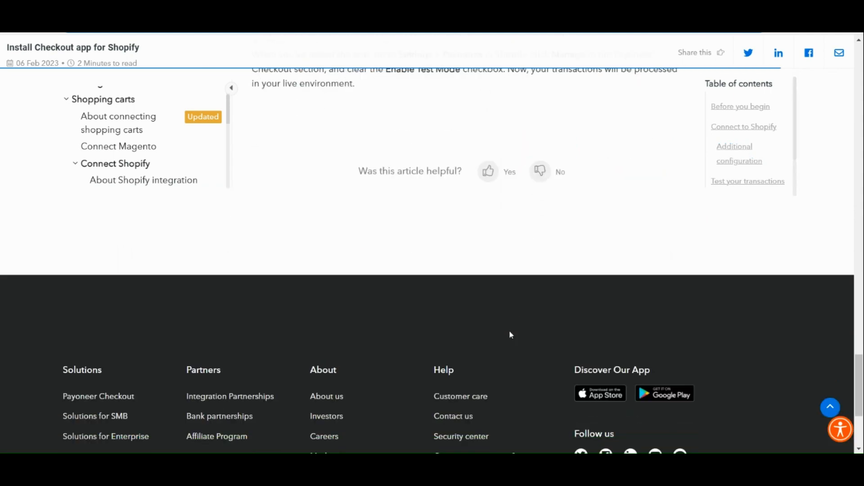
pyautogui.scroll(3)
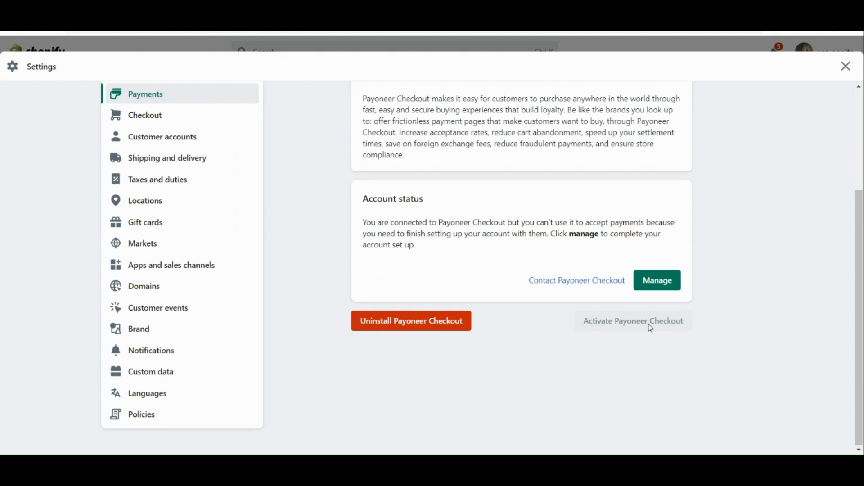
# Scroll Shopify's Payoneer Checkout provider page back to the top to view the unfinished account setup status.
pyautogui.scroll(3)
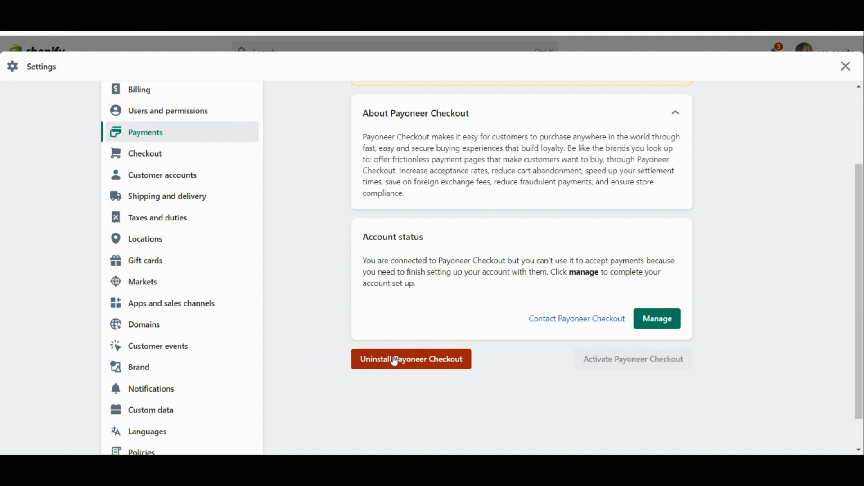
pyautogui.scroll(3)
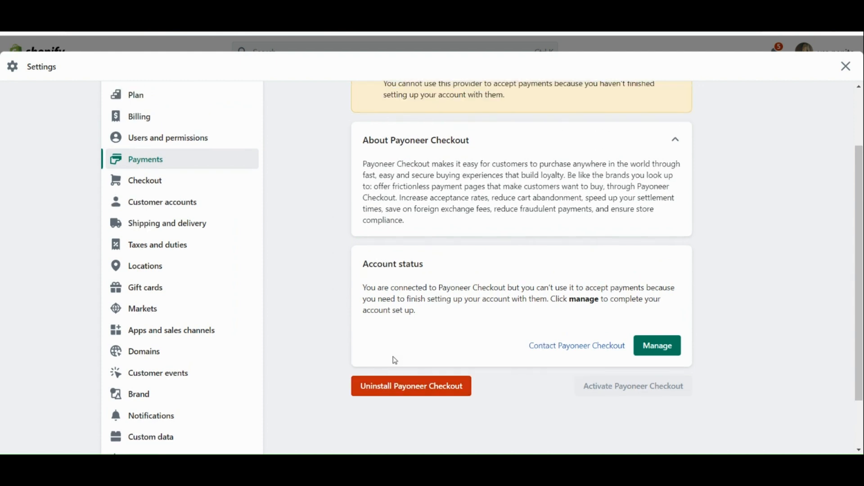
pyautogui.scroll(3)
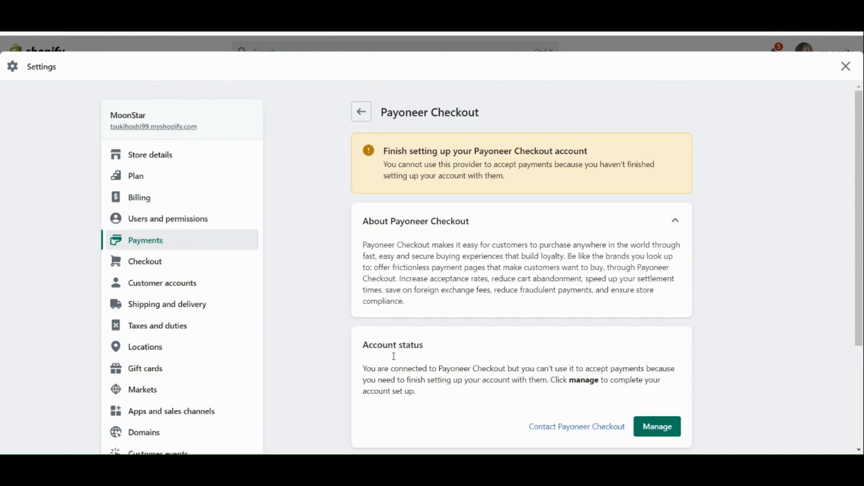